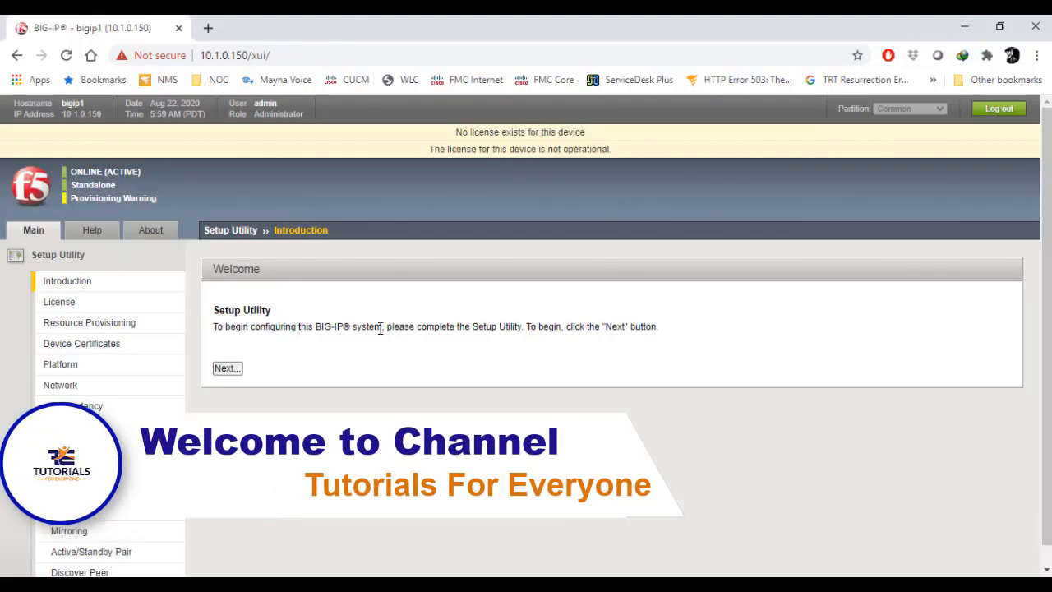
mouse_move(415, 358)
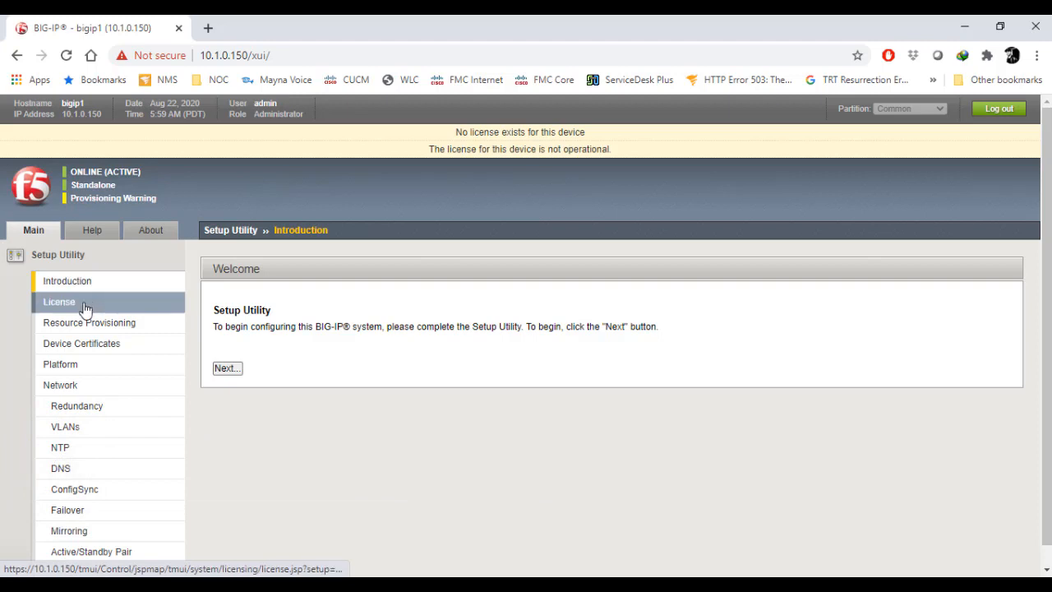
Step: Browse the License and Resource Provisioning sidebar pages of the Setup Utility
click(59, 302)
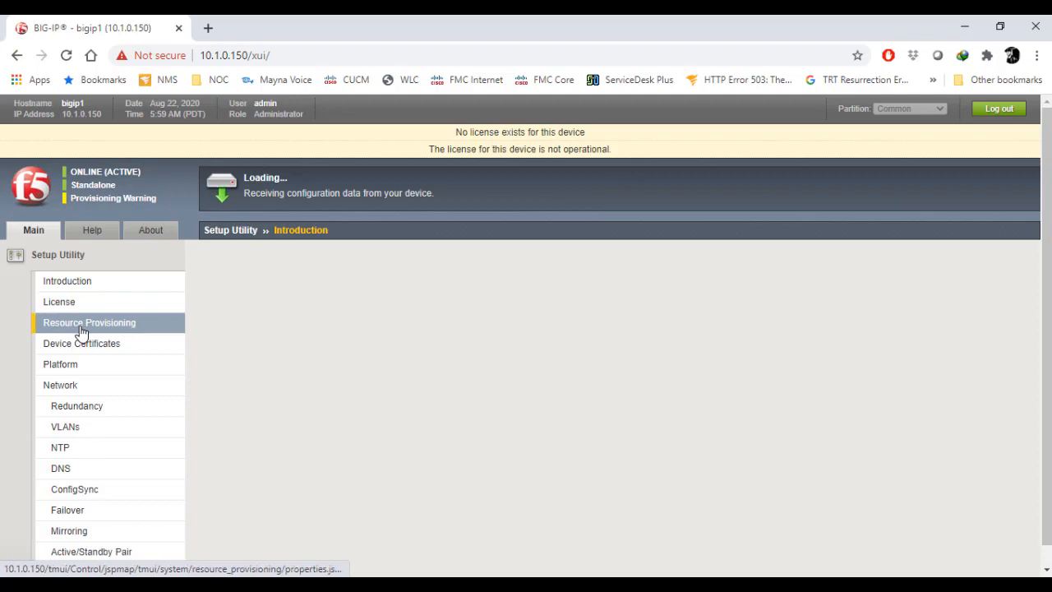
click(68, 280)
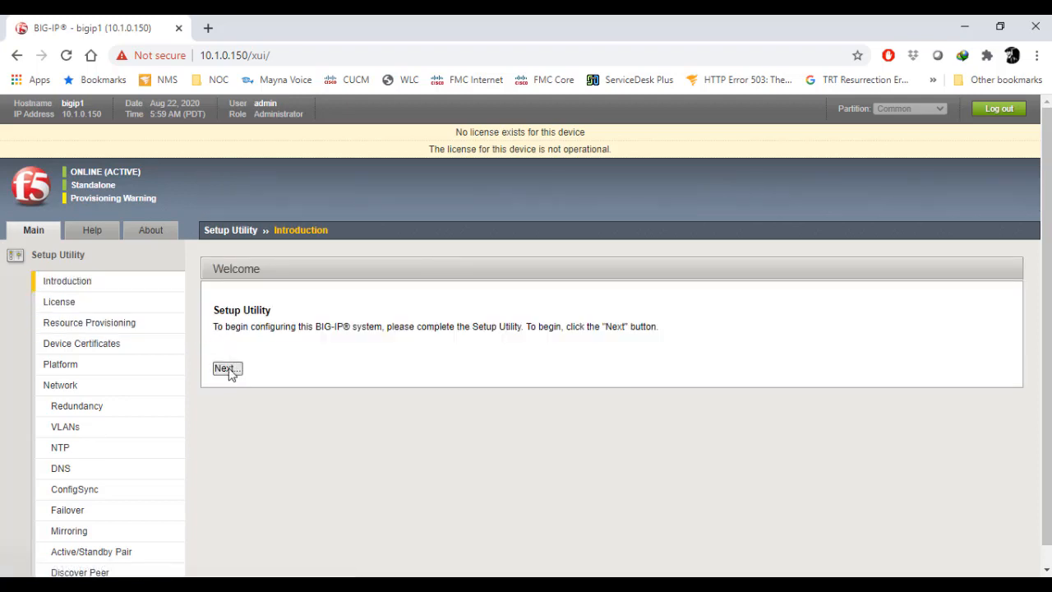
click(227, 367)
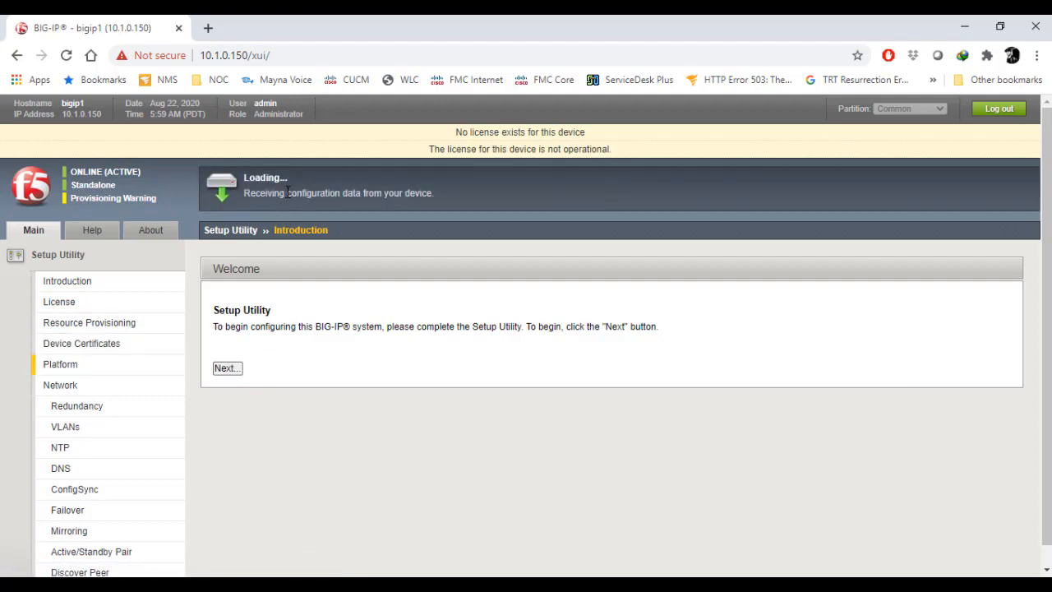
click(227, 367)
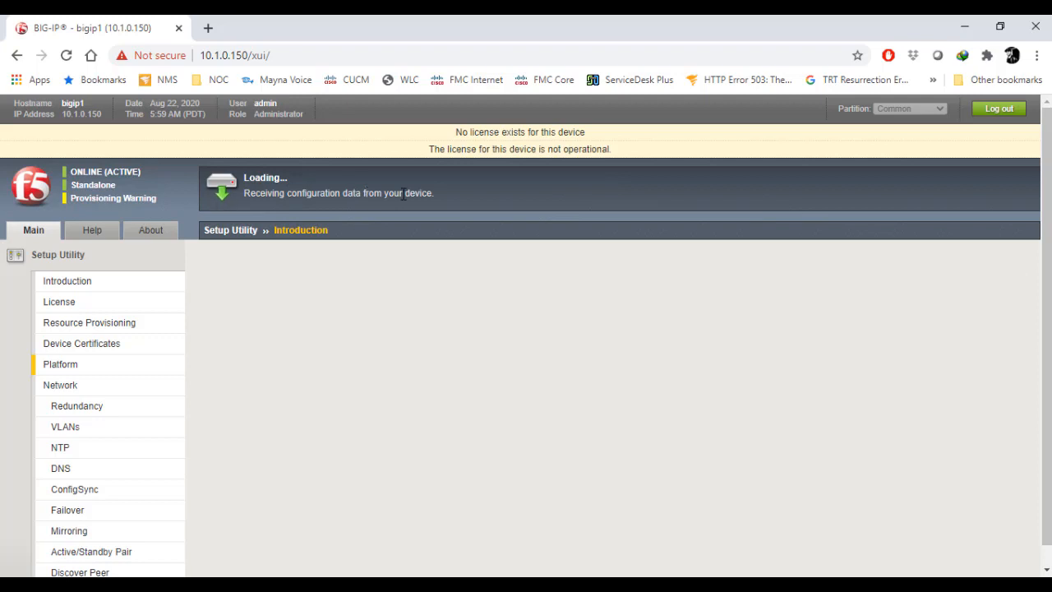
click(60, 365)
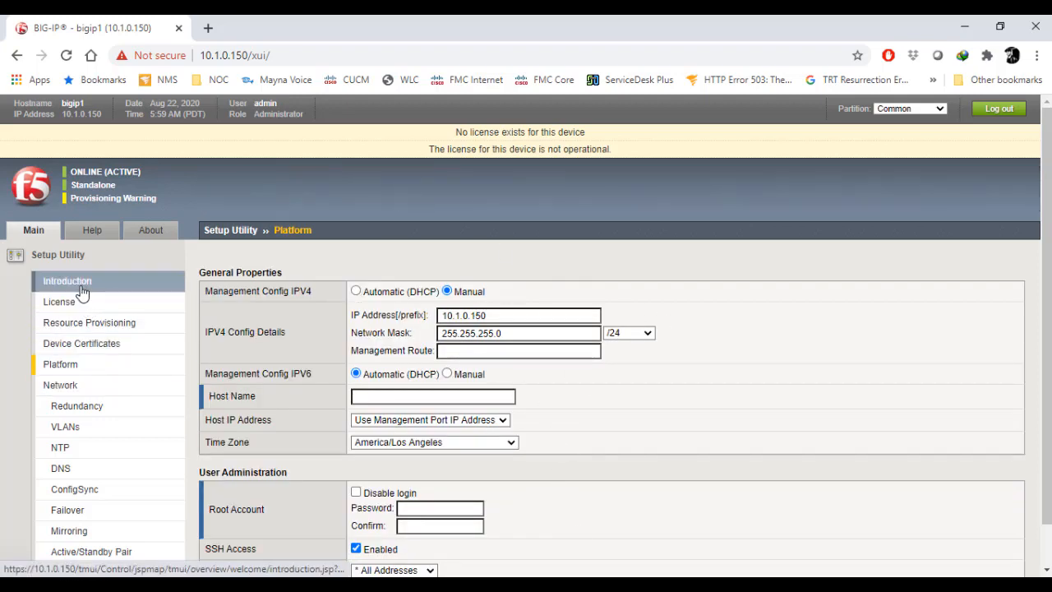
Step: Return to the Introduction page and start the setup from the Welcome page
click(67, 281)
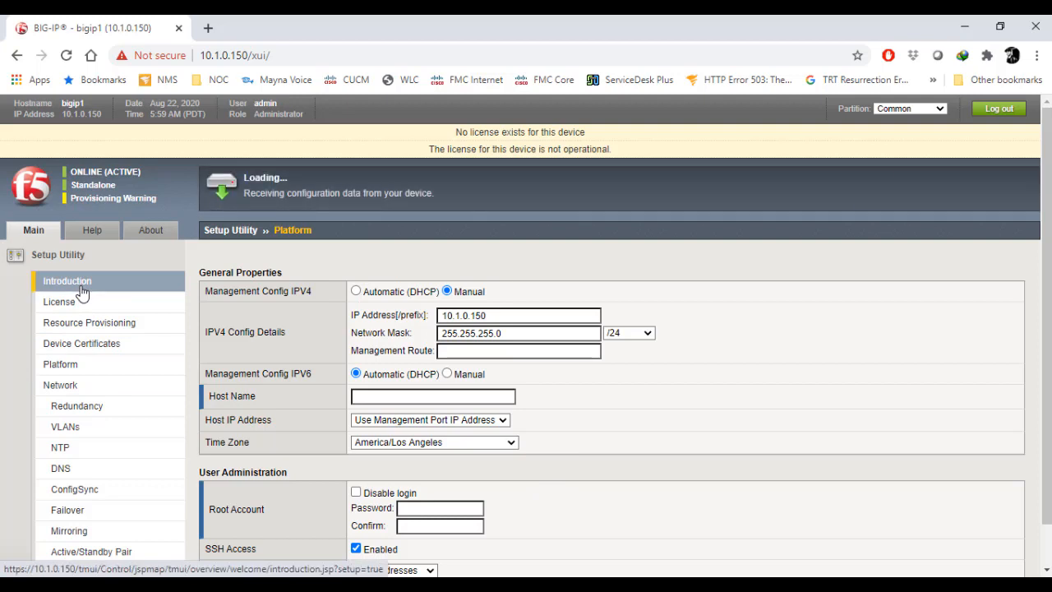
click(68, 281)
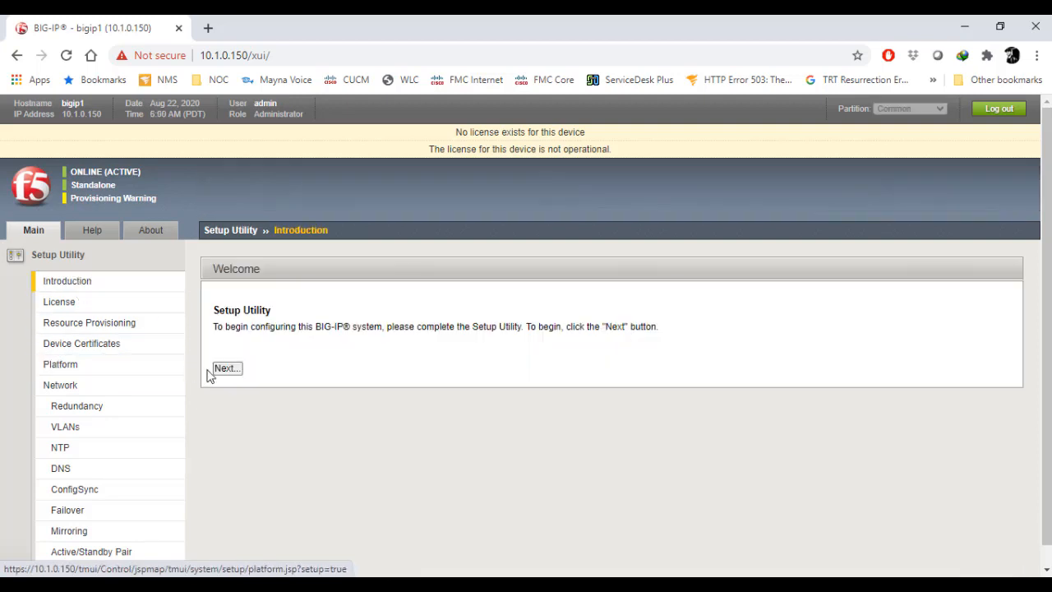
click(226, 368)
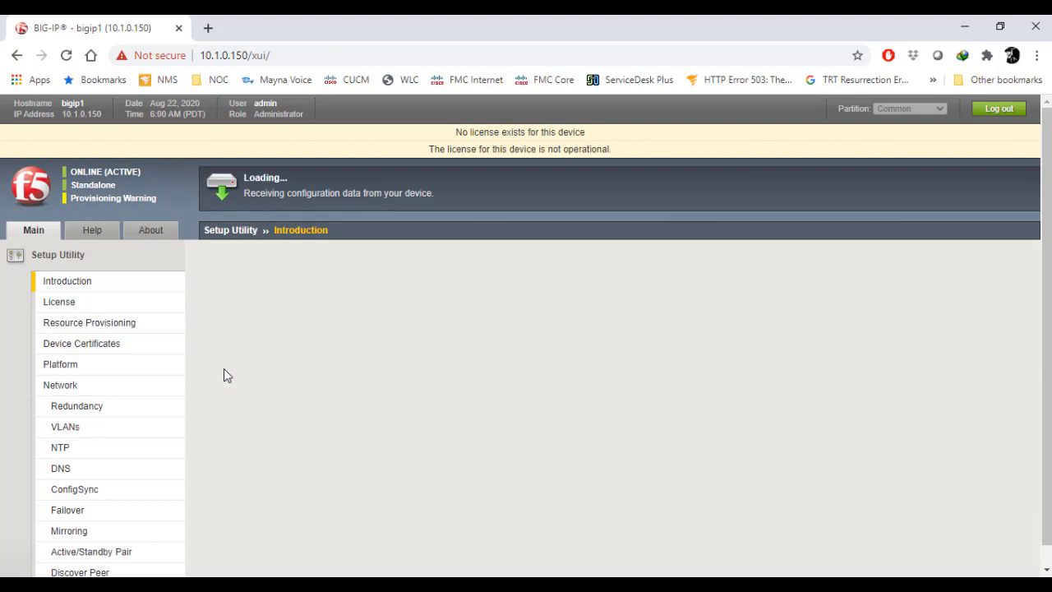
Step: Begin license activation on the License page with the Manual activation method
click(58, 301)
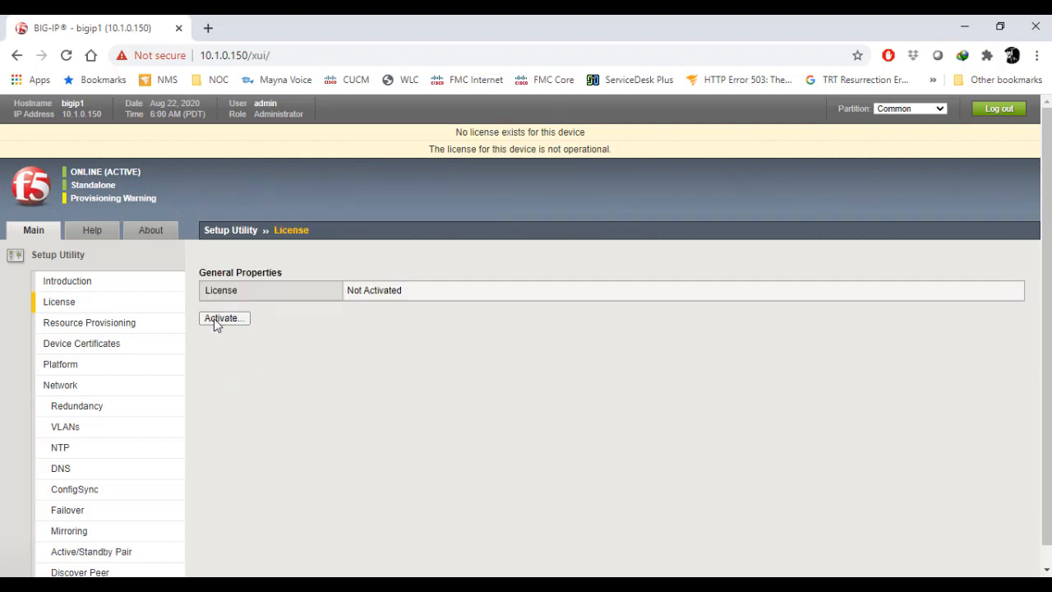
click(223, 318)
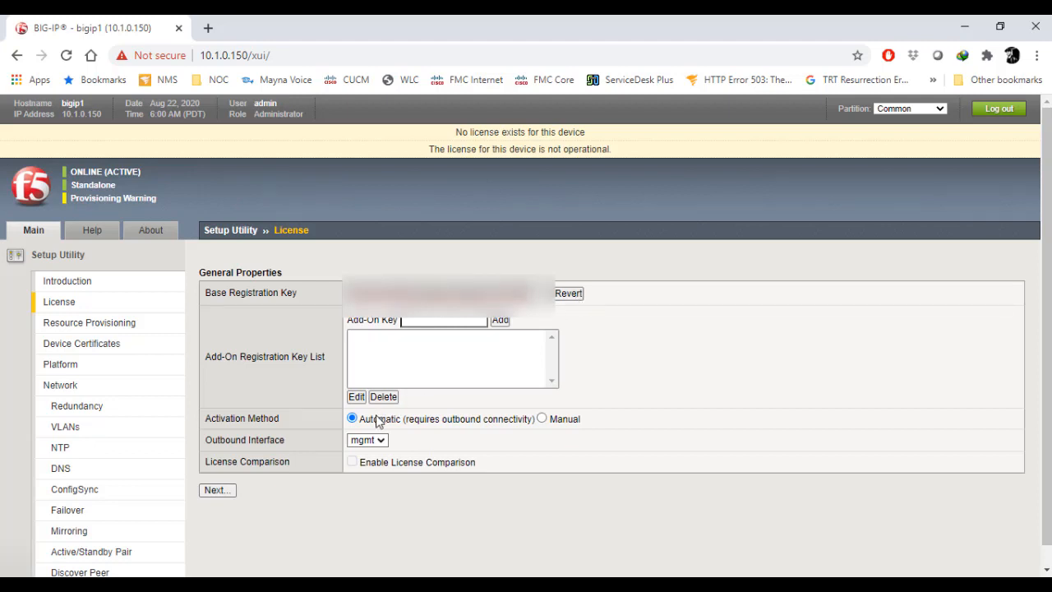
mouse_move(375, 462)
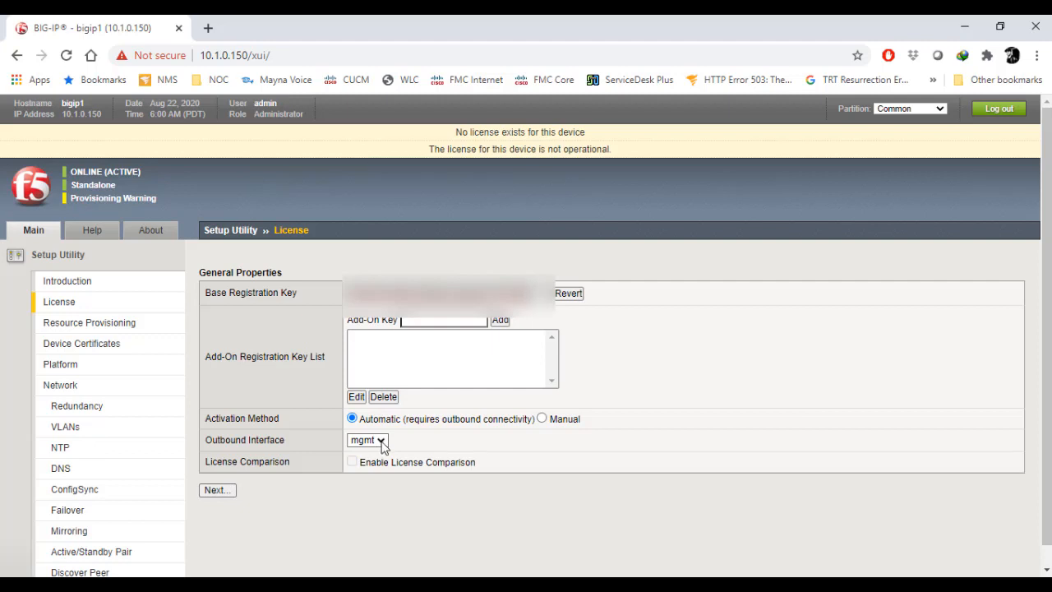
mouse_move(462, 481)
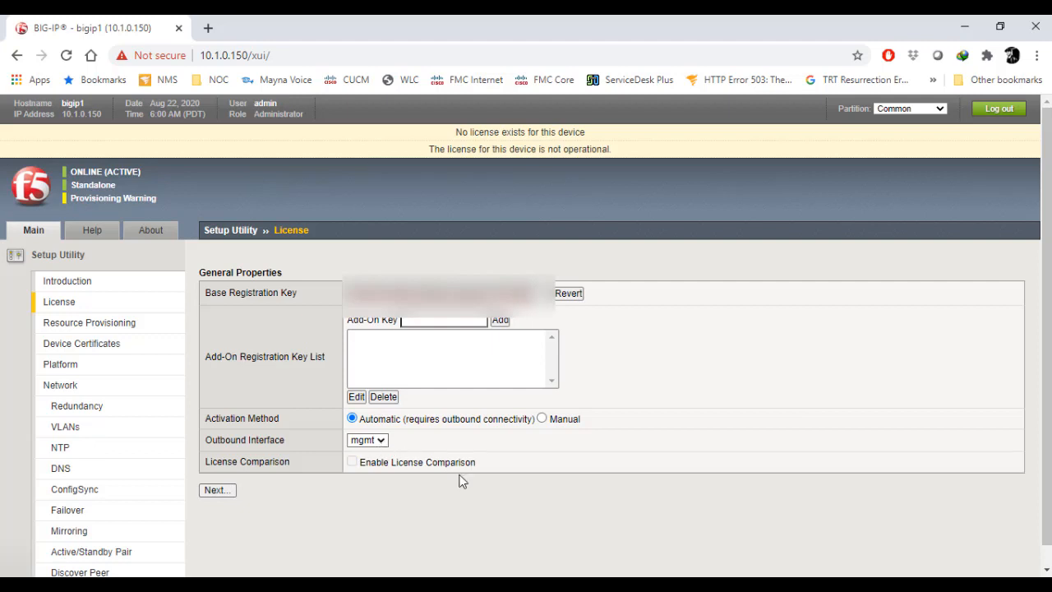
mouse_move(552, 531)
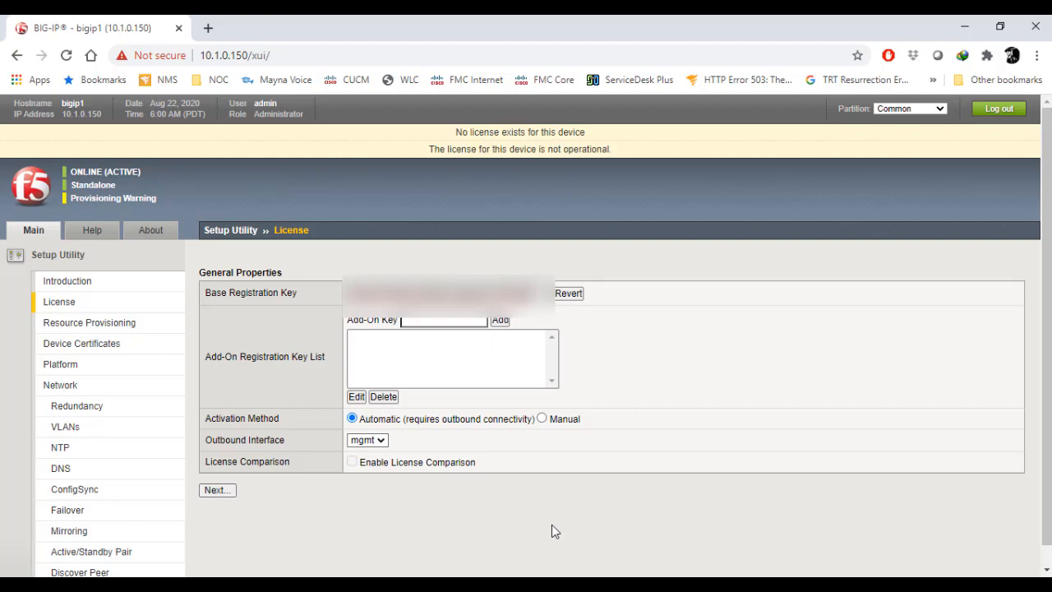
mouse_move(396, 437)
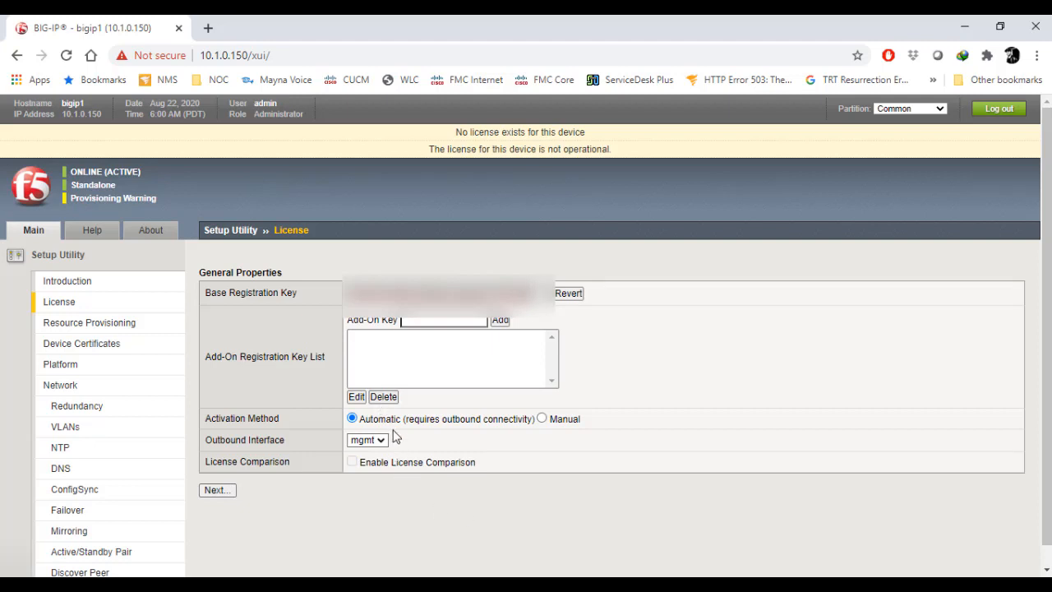
click(542, 418)
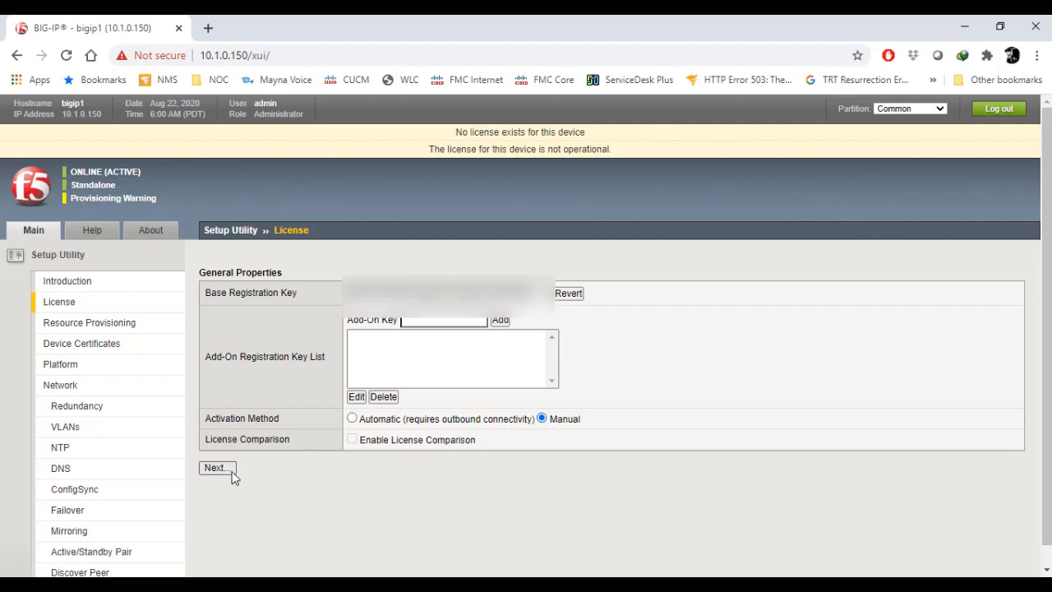
Step: Submit the Manual activation settings to generate the device dossier
click(217, 468)
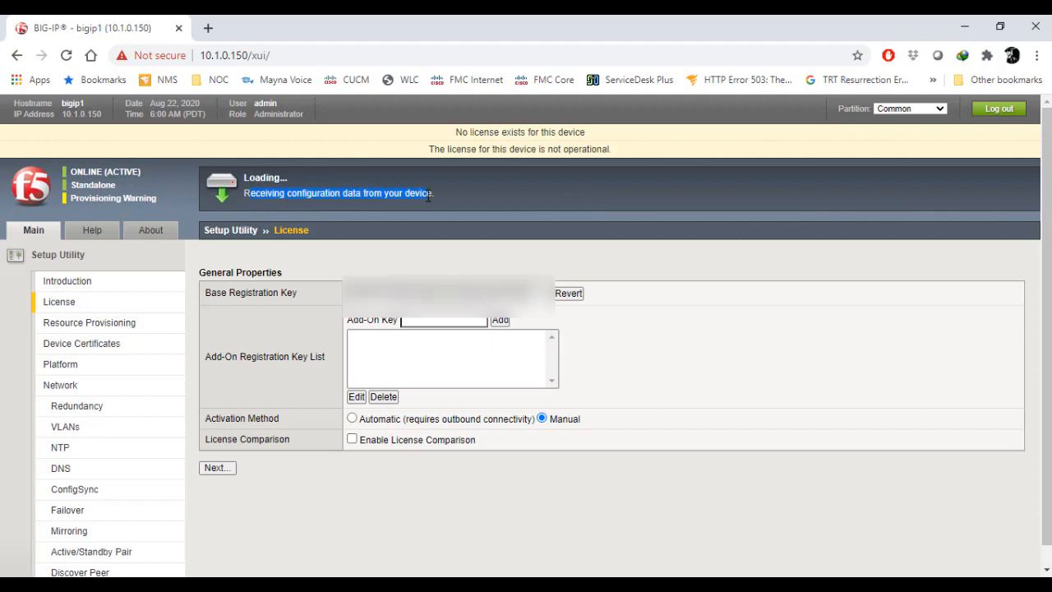
mouse_move(418, 492)
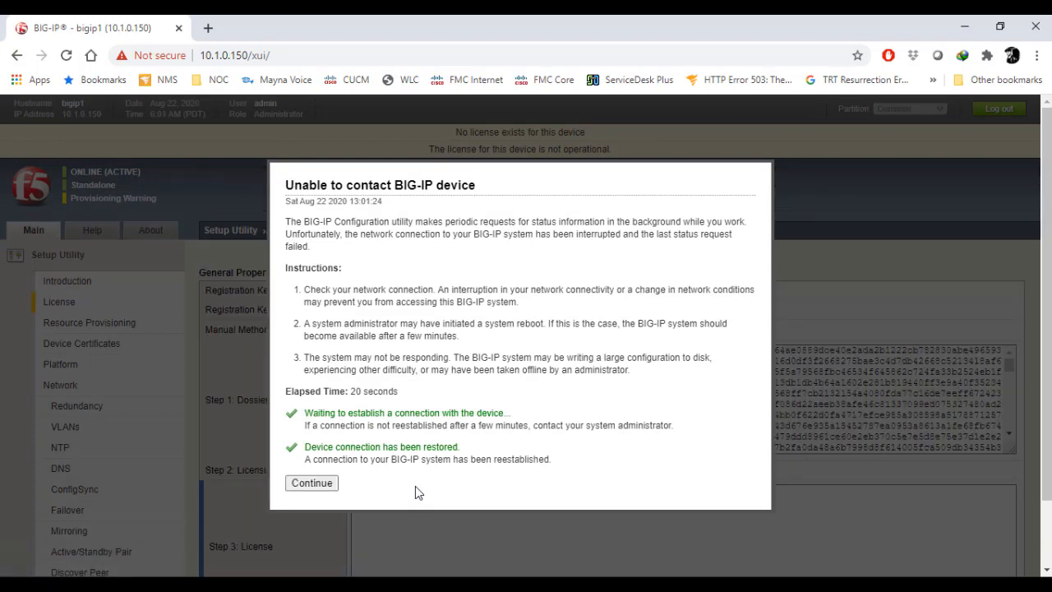
Step: Dismiss the connection-restored notice to reach the dossier and licensing server link
click(312, 483)
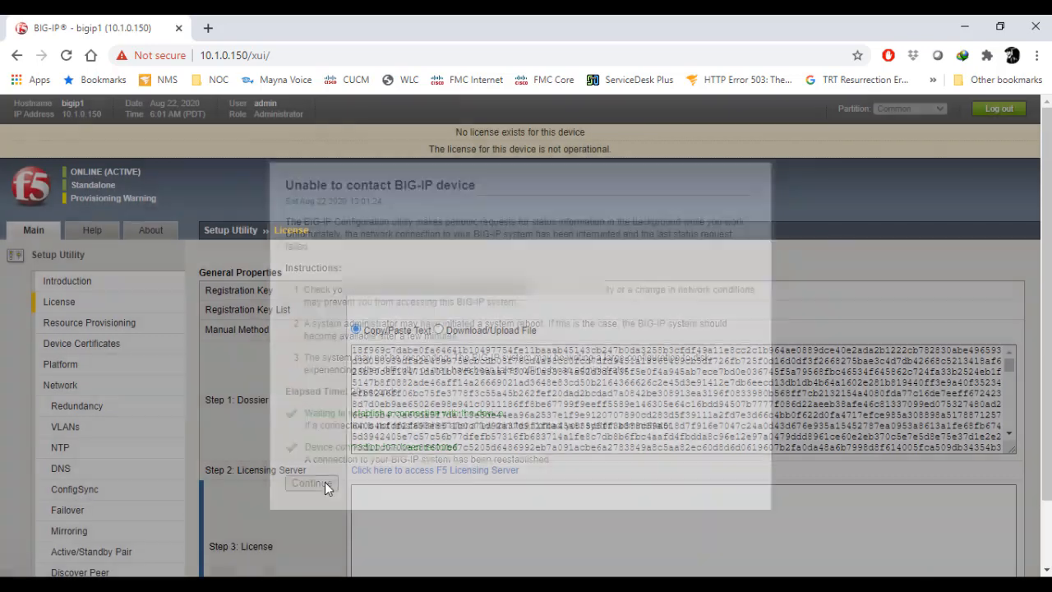
click(310, 482)
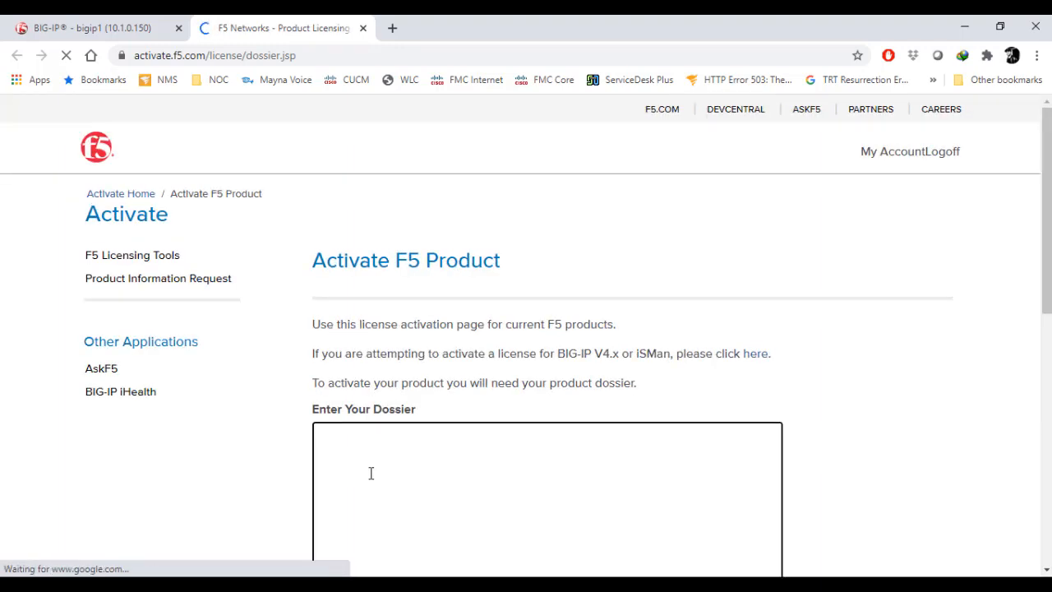
Step: Submit the pasted device dossier on the Activate F5 Product page
scroll(down, 3)
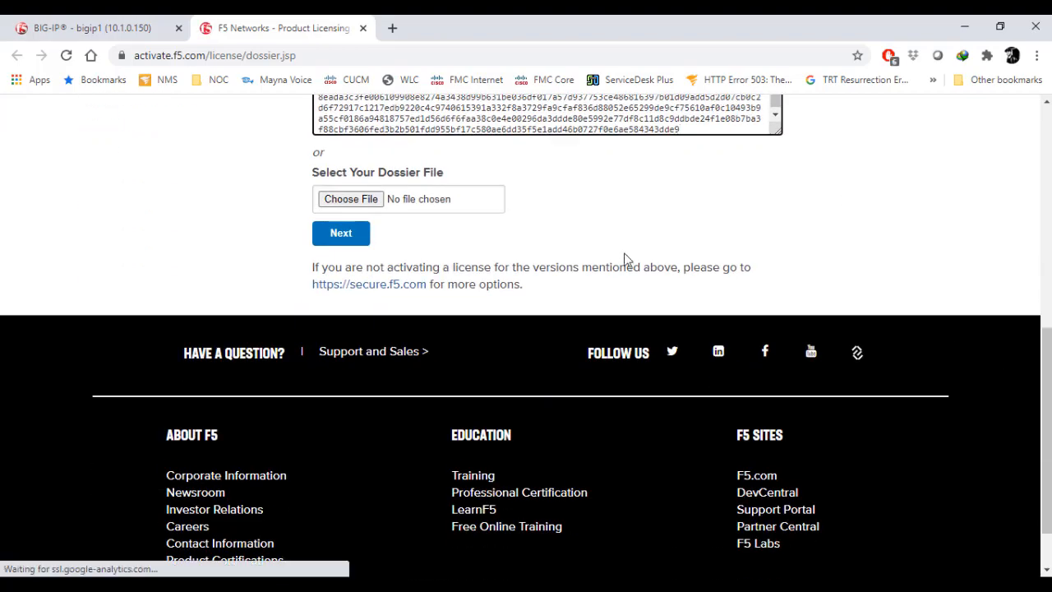
scroll(up, 3)
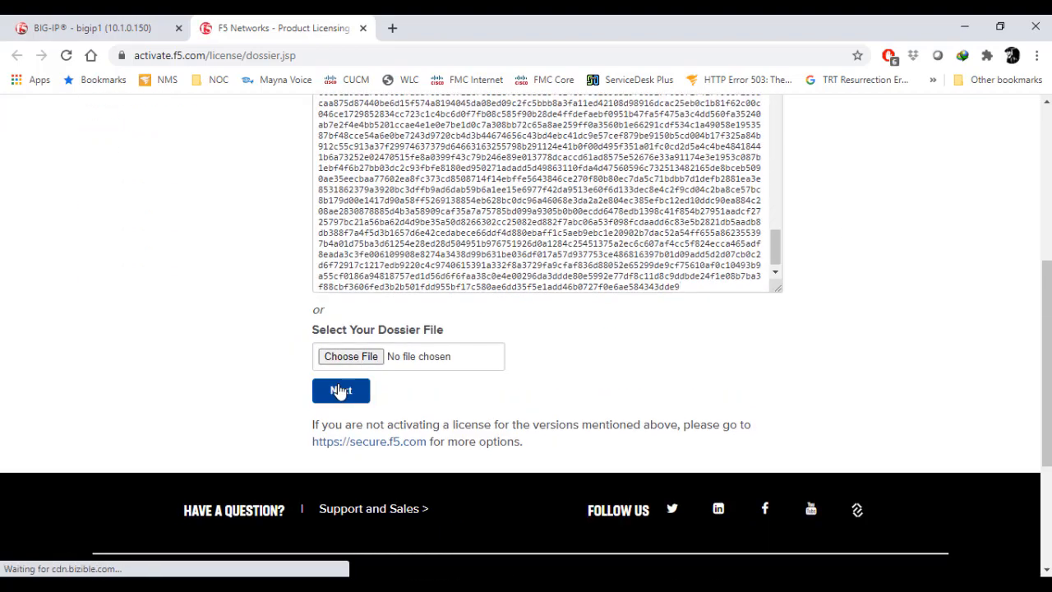
click(340, 391)
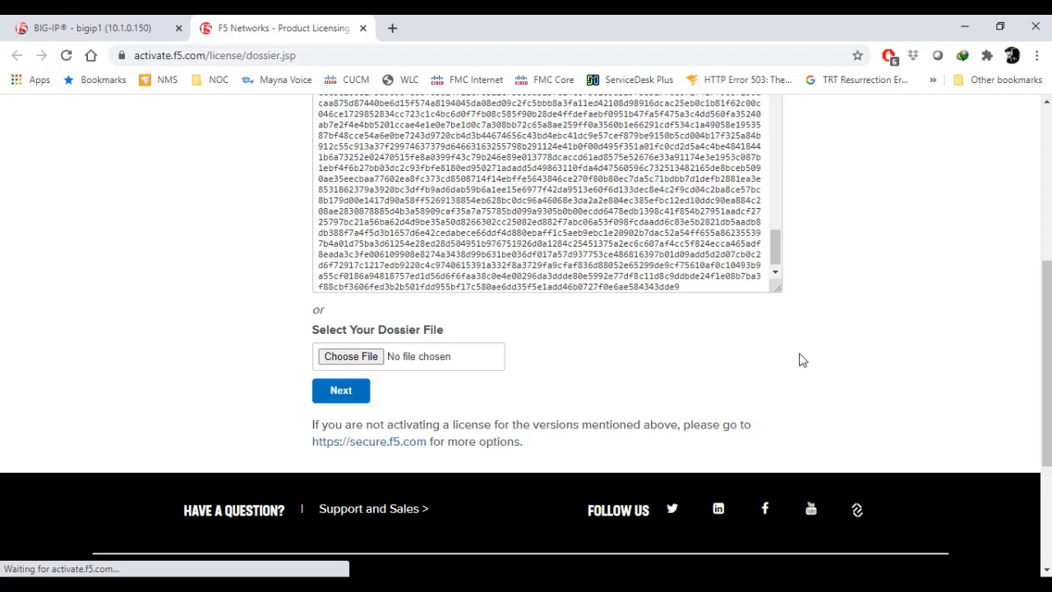
click(340, 391)
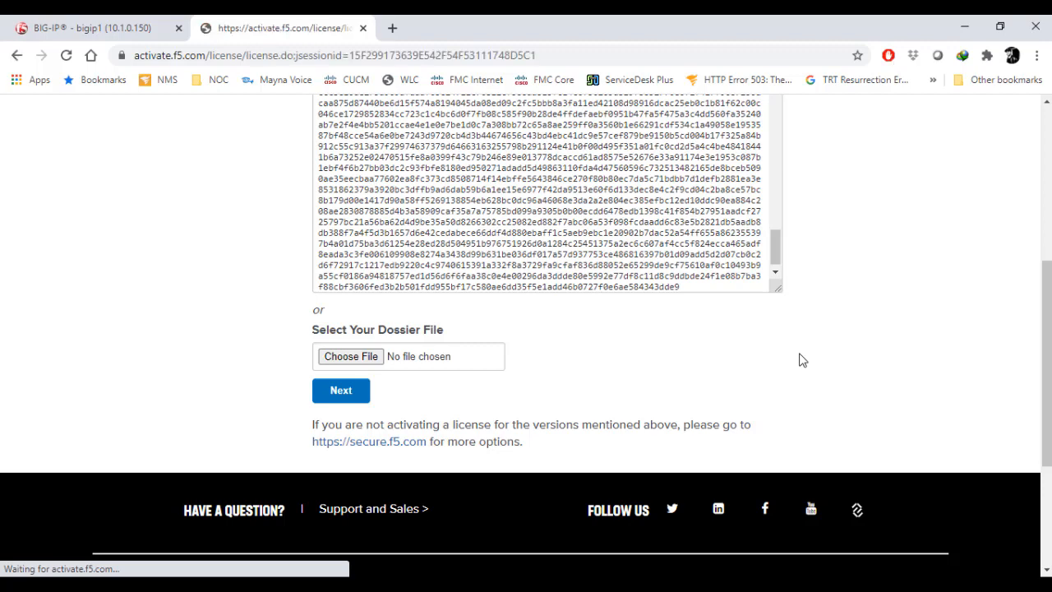
Step: Tick 'I have read and agree to the terms of this license' on the legal agreement page
click(340, 390)
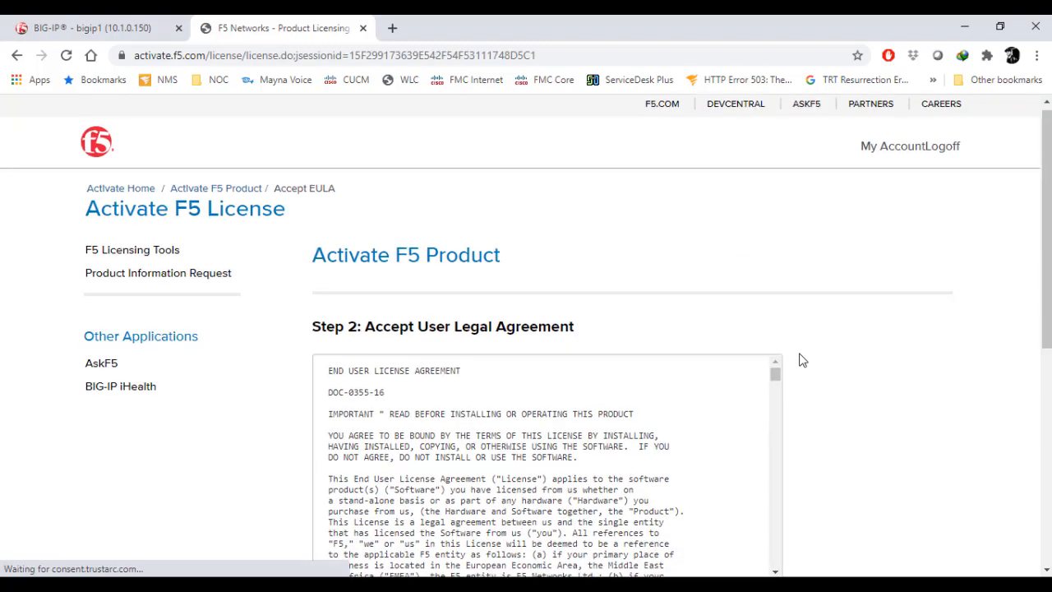
scroll(down, 3)
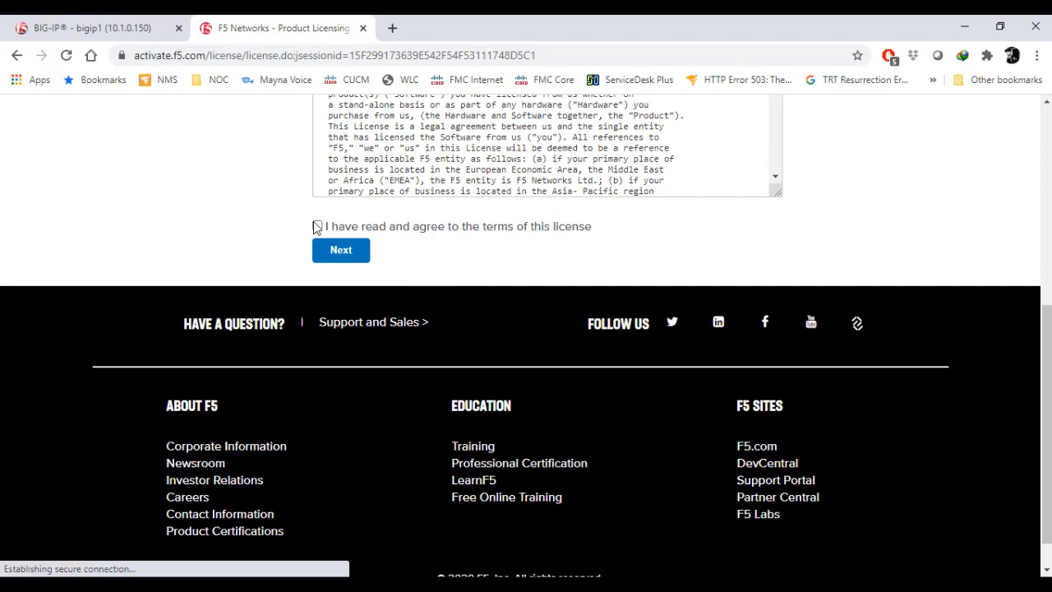
click(317, 225)
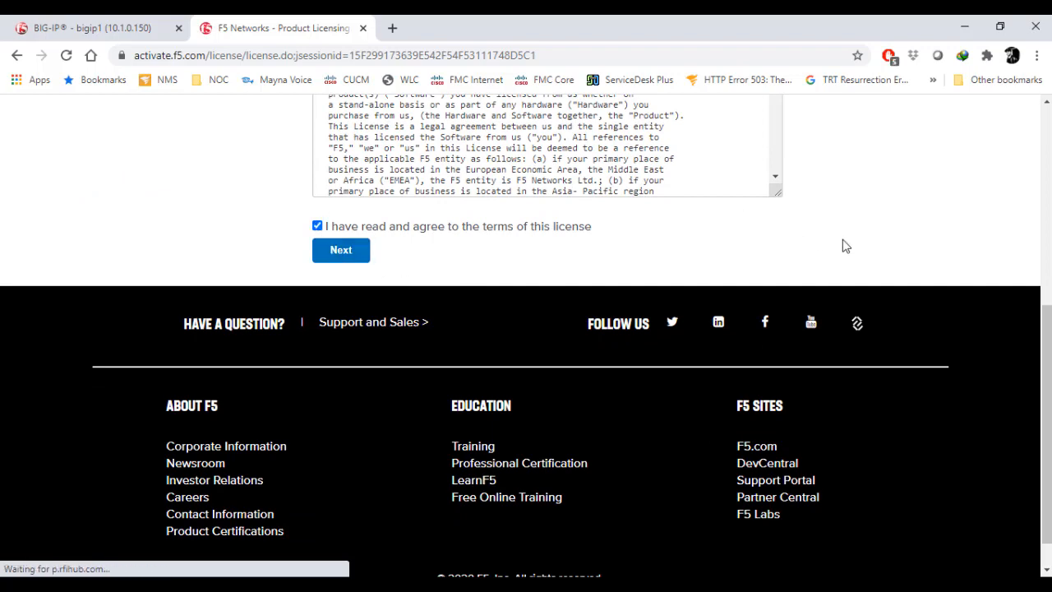
scroll(up, 3)
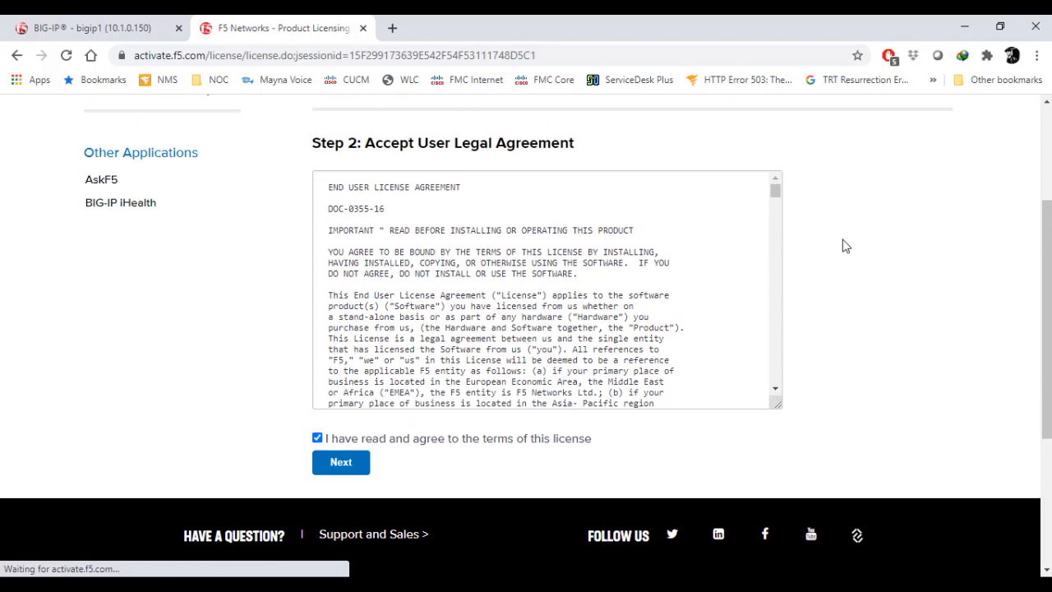
scroll(up, 3)
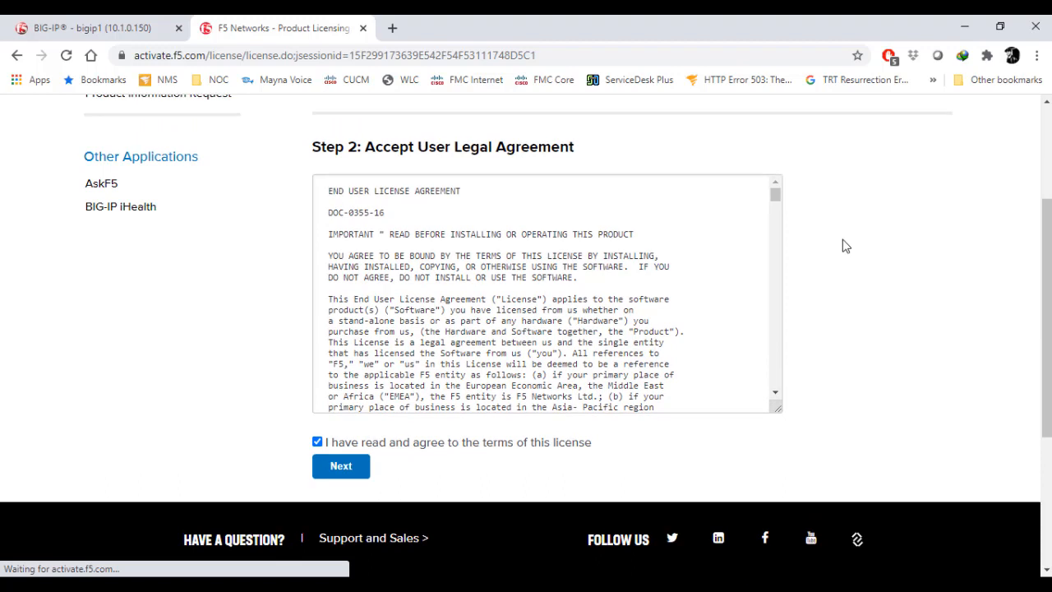
mouse_move(797, 272)
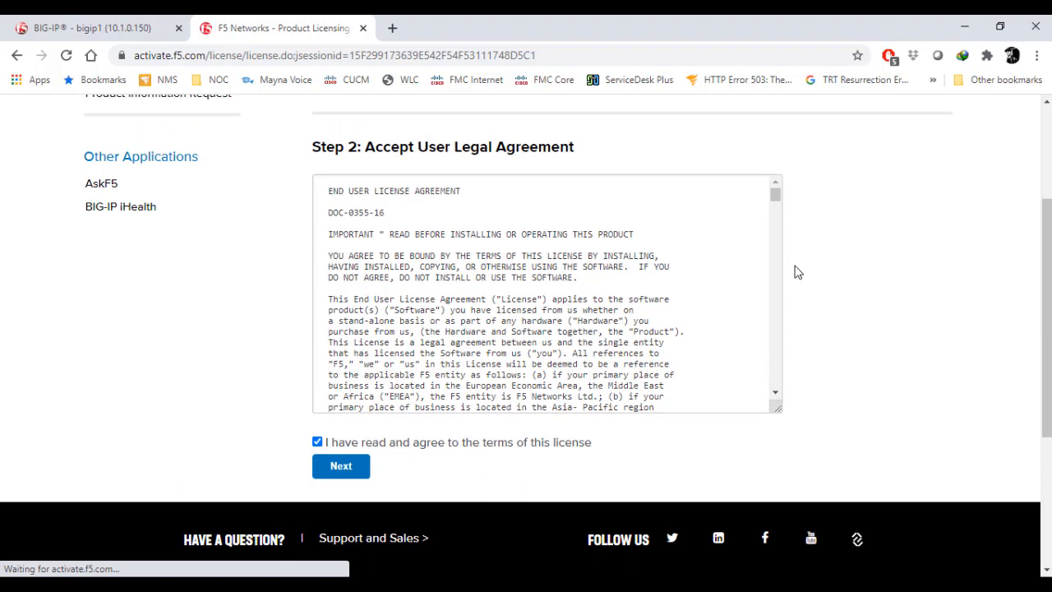
mouse_move(382, 522)
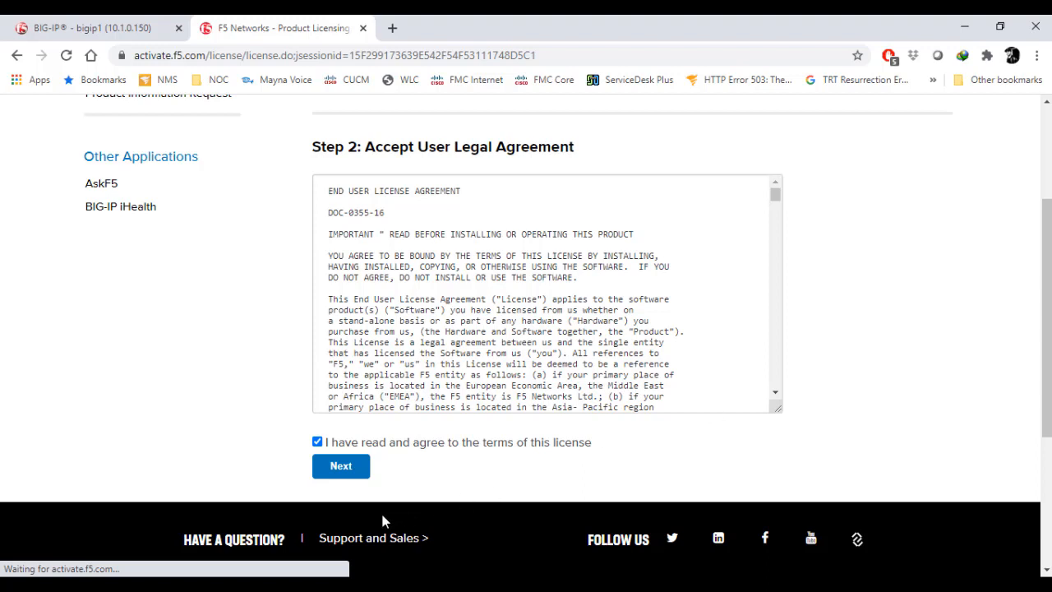
Step: Submit the accepted agreement and scroll to the issued license key
click(341, 466)
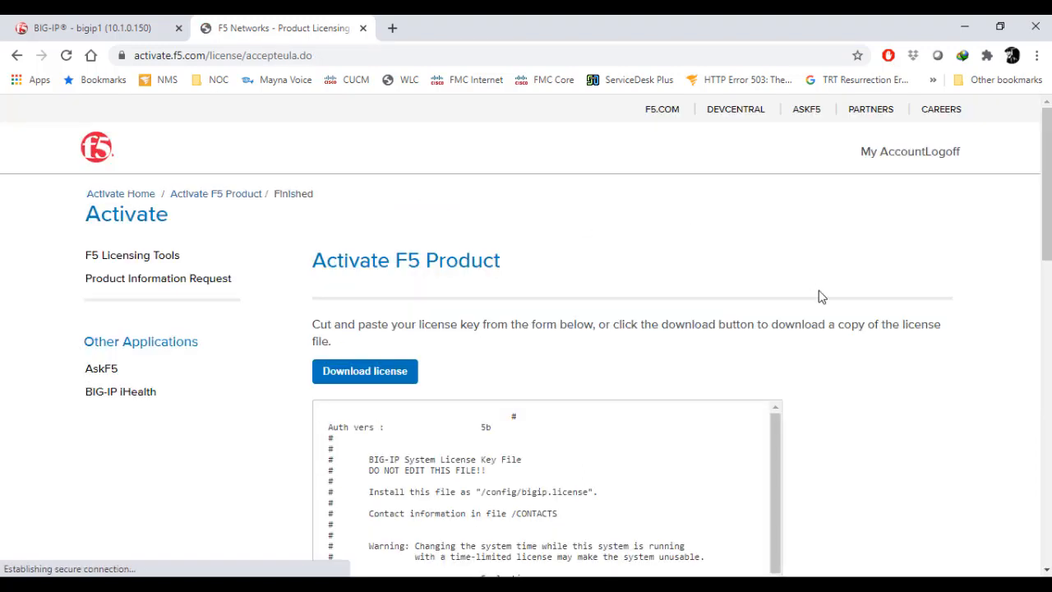
scroll(down, 3)
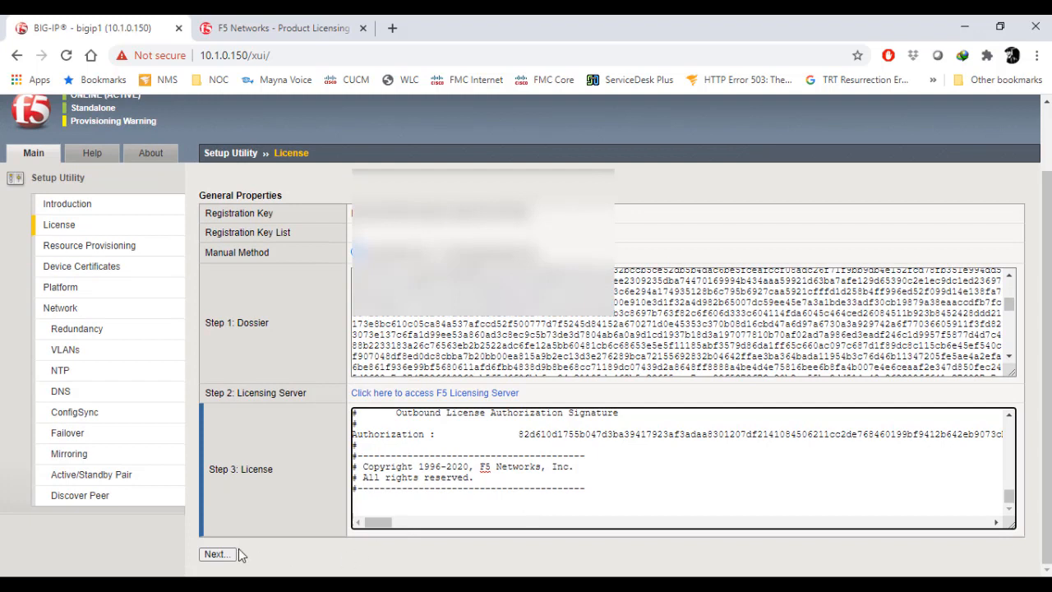
Step: Submit the pasted license key from the Setup Utility License step
click(217, 554)
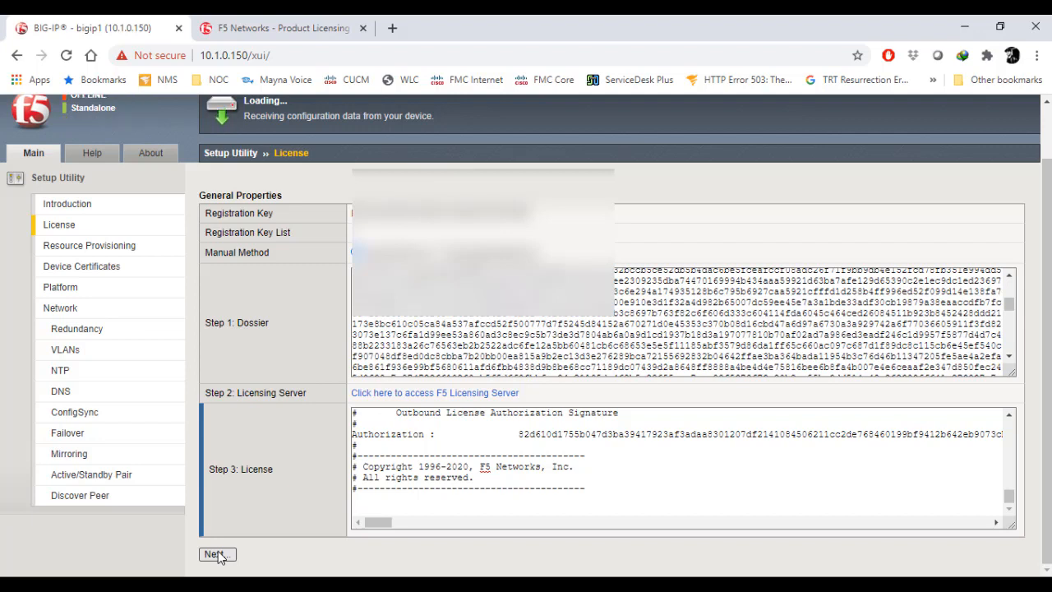
Step: Wait for the license to apply until the device connection is restored
click(215, 554)
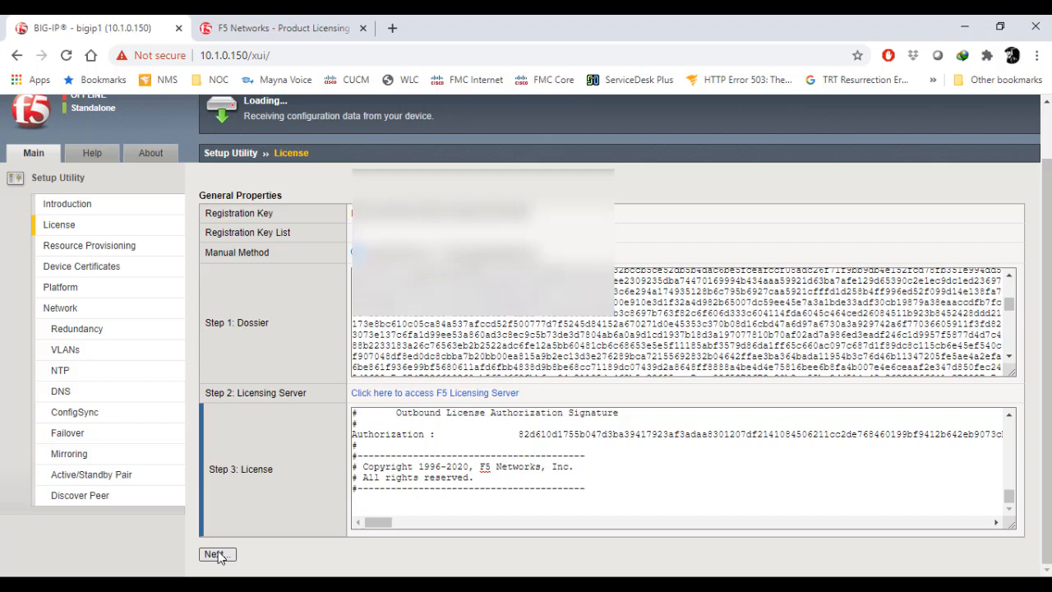
click(212, 554)
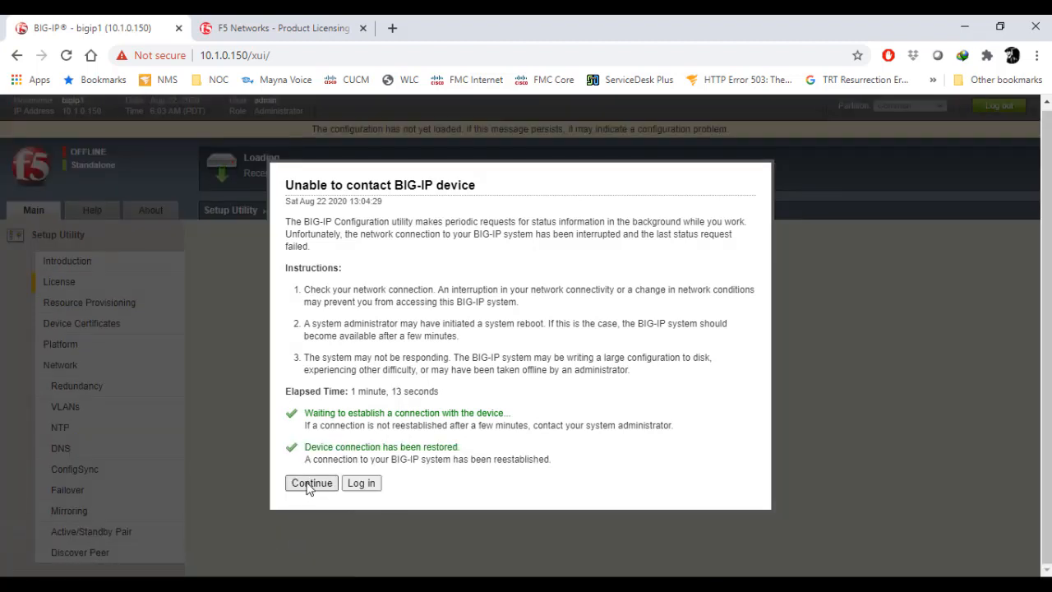
Step: Dismiss the 'Unable to contact BIG-IP device' notice to load Resource Provisioning
click(311, 483)
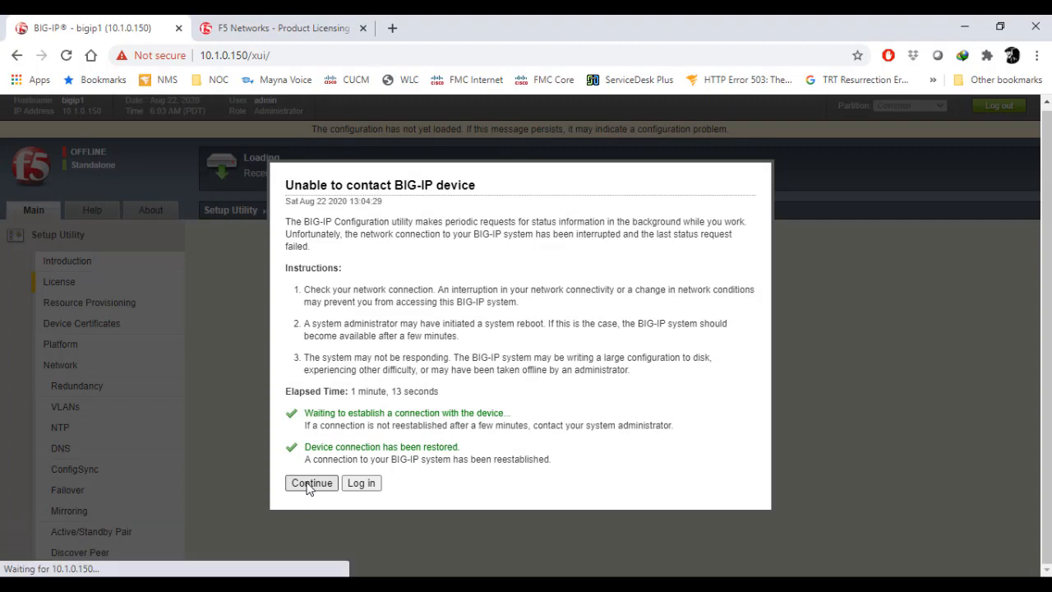
click(311, 482)
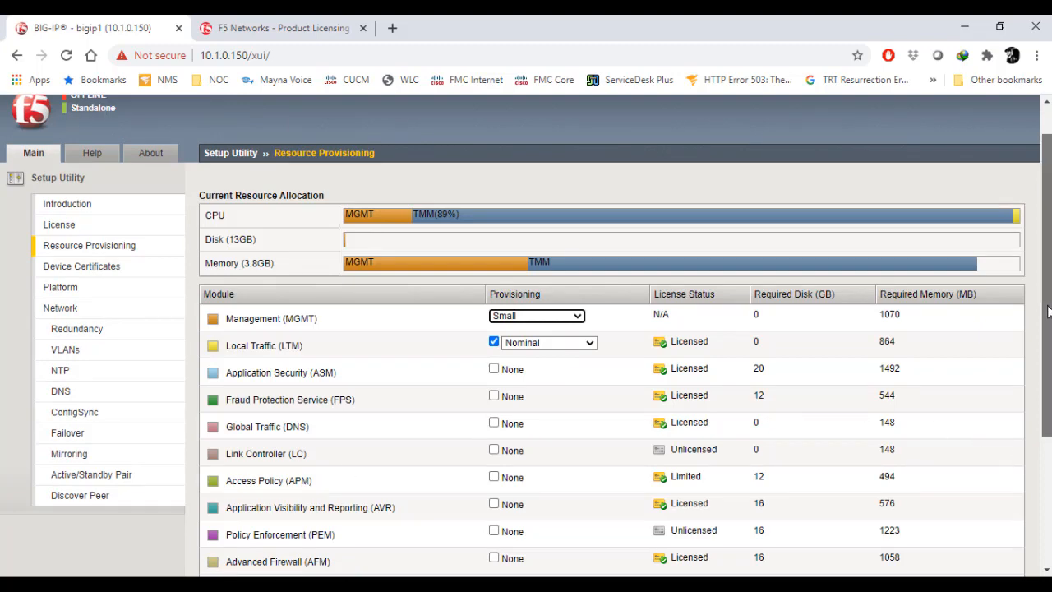
Step: Review module licenses and submit provisioning with LTM at Nominal and MGMT at Small
scroll(down, 3)
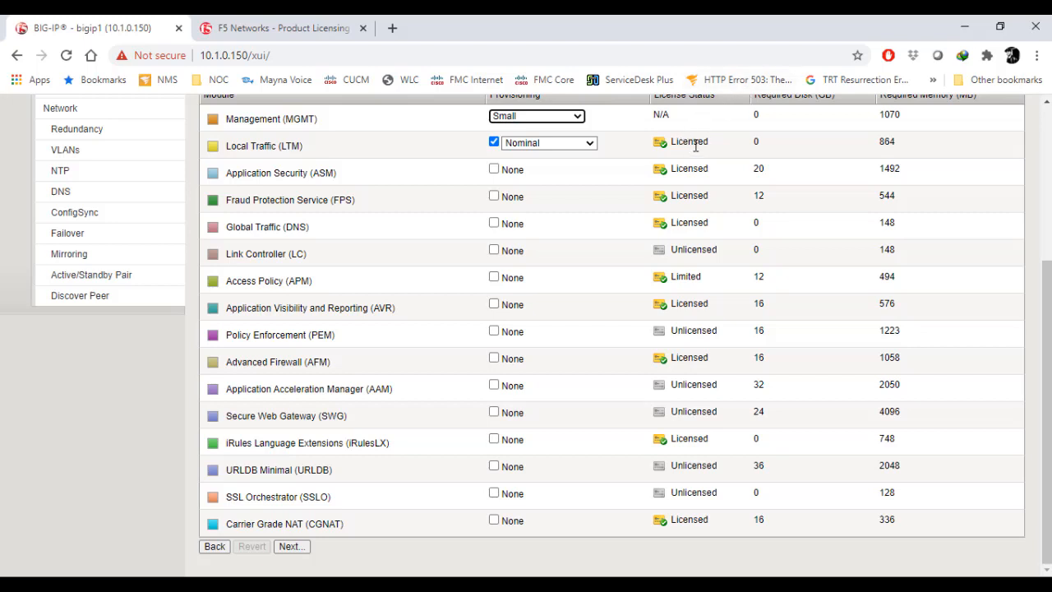
double_click(689, 142)
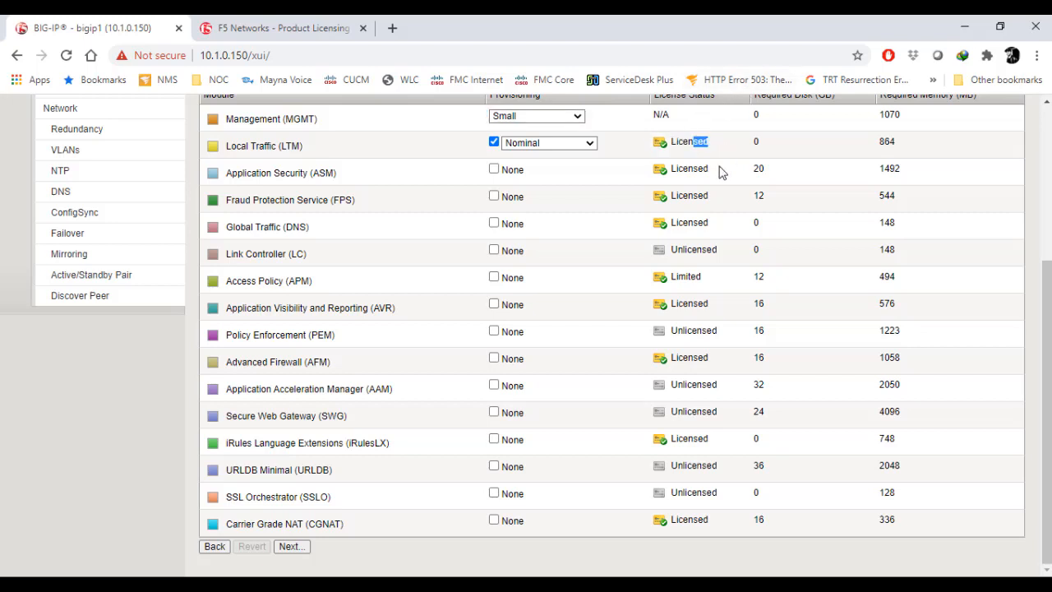
mouse_move(709, 208)
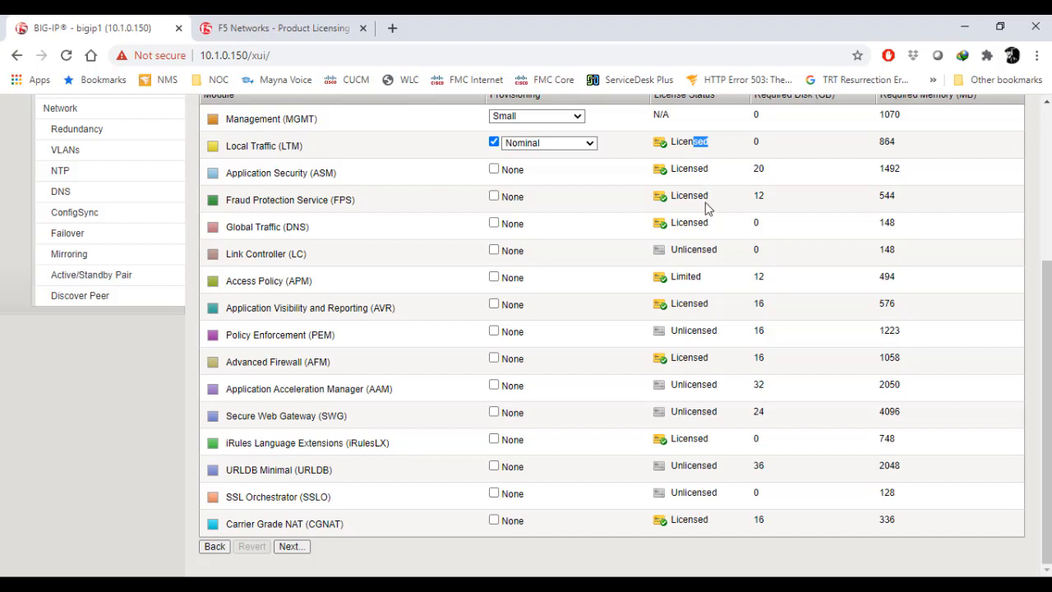
mouse_move(709, 249)
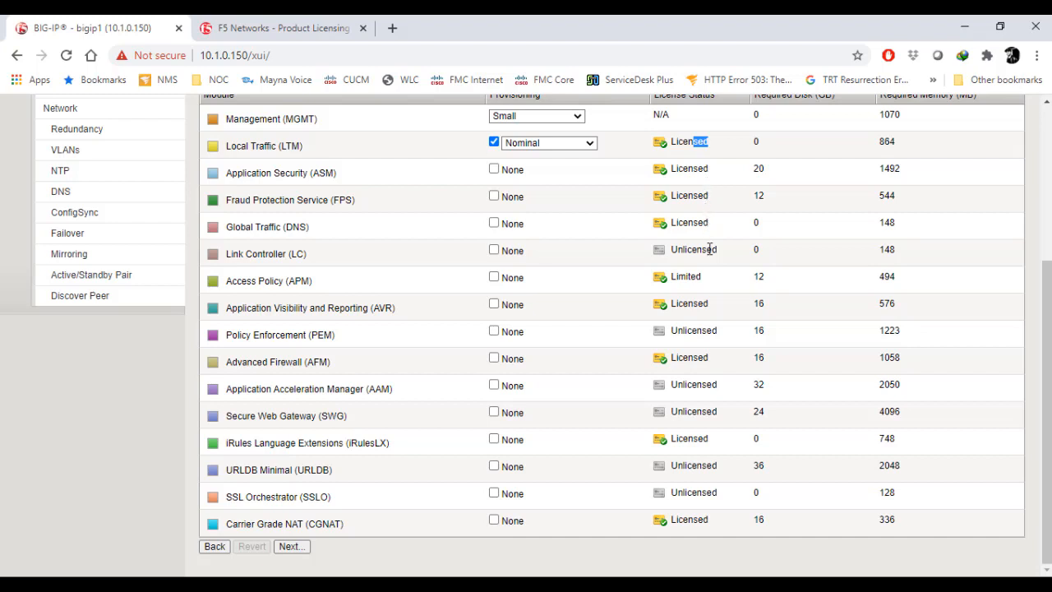
double_click(693, 249)
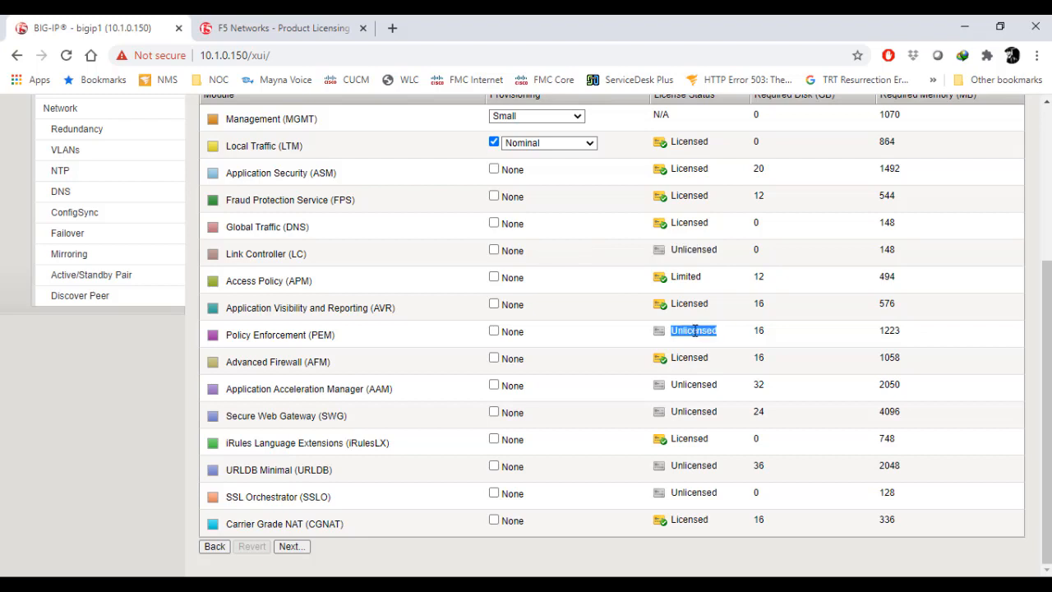
mouse_move(700, 427)
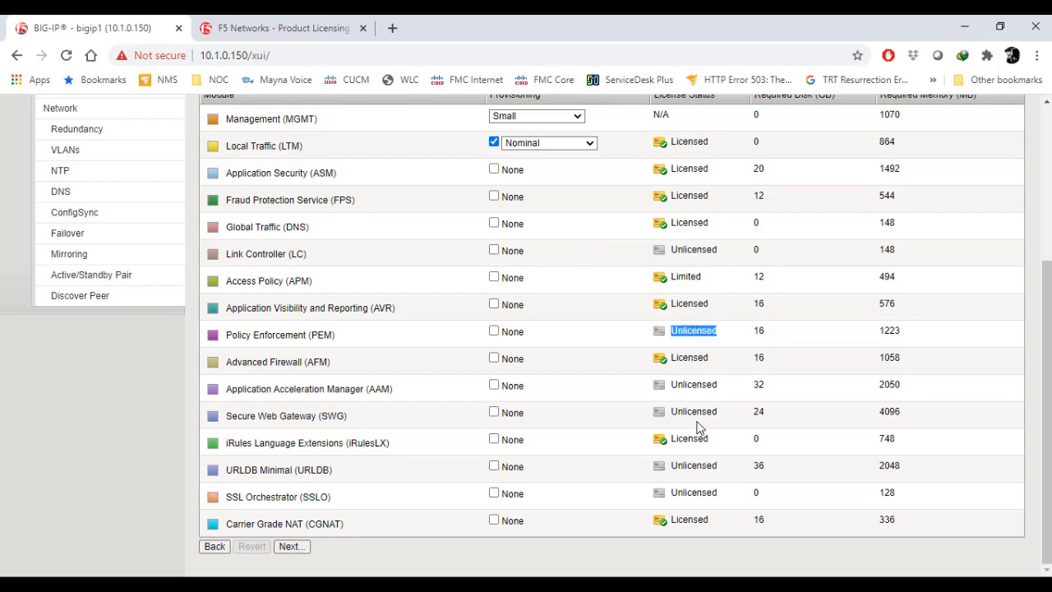
mouse_move(710, 540)
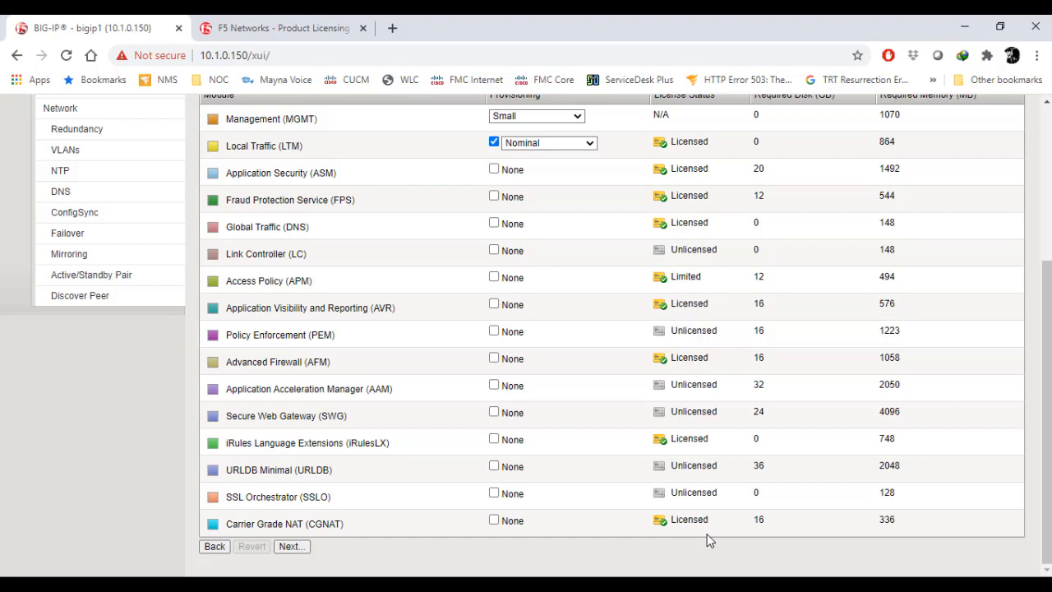
mouse_move(292, 546)
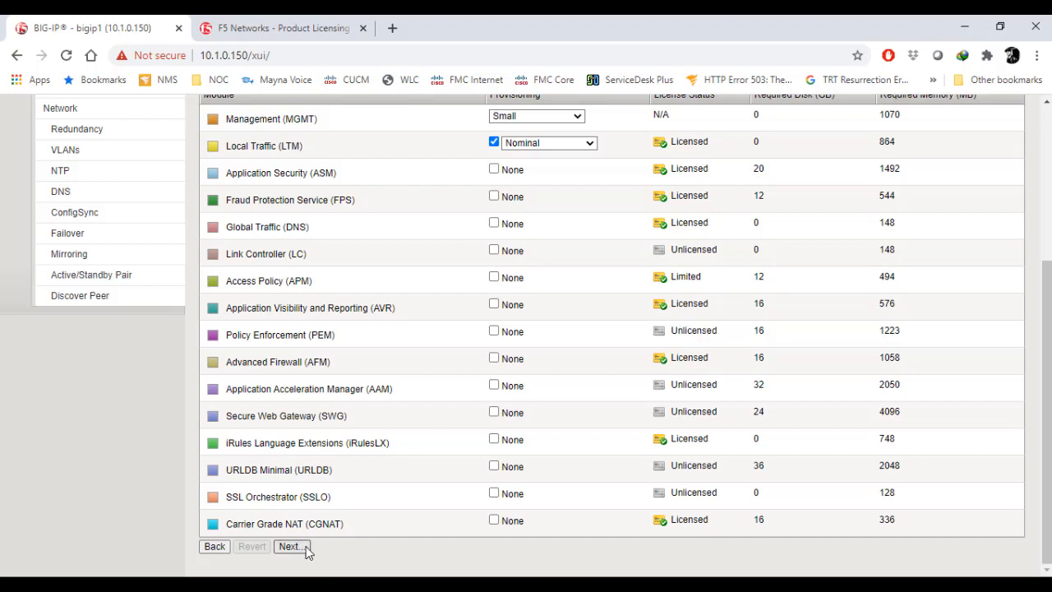
click(292, 545)
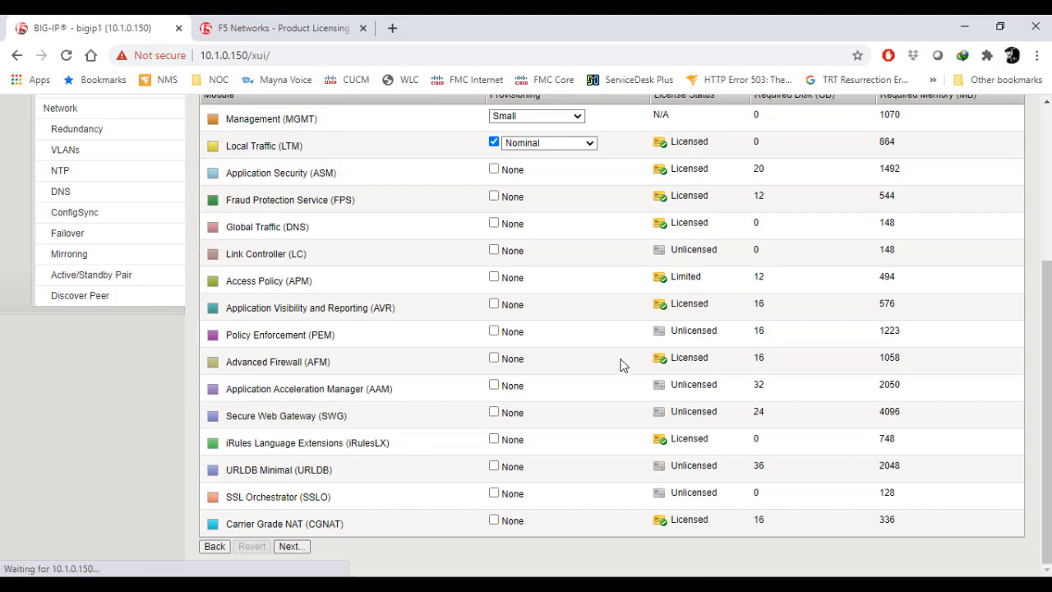
Step: Look back over the provisioning page, noting Local Traffic is licensed, while configuration loads
scroll(up, 3)
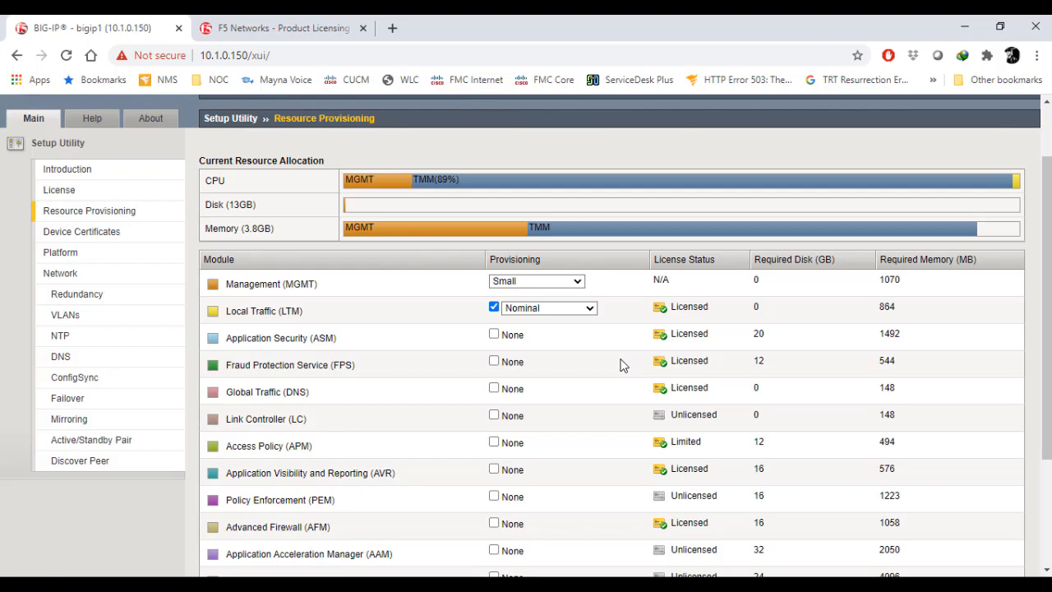
mouse_move(617, 434)
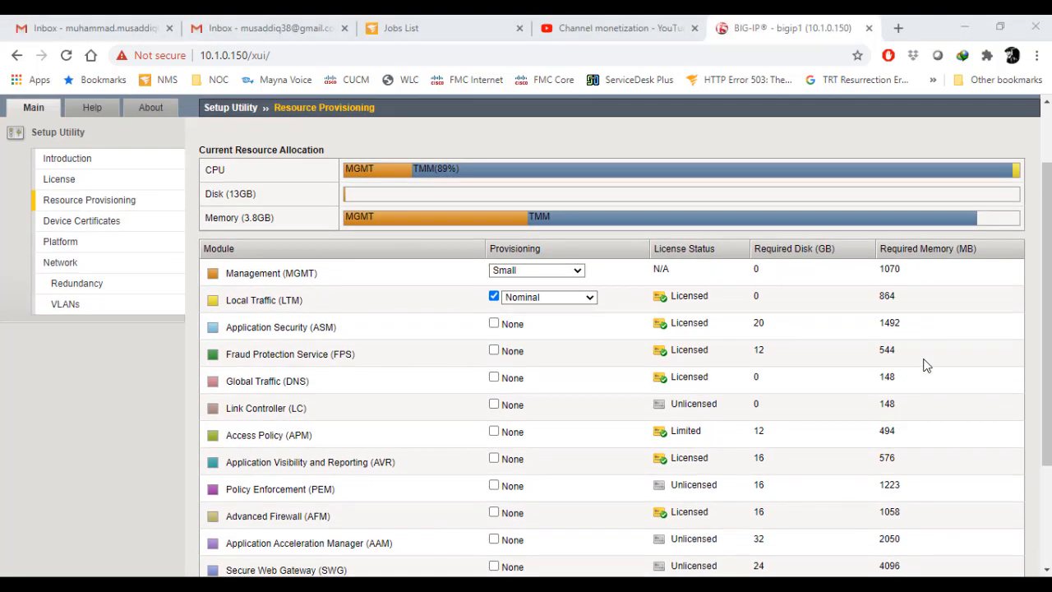
double_click(264, 300)
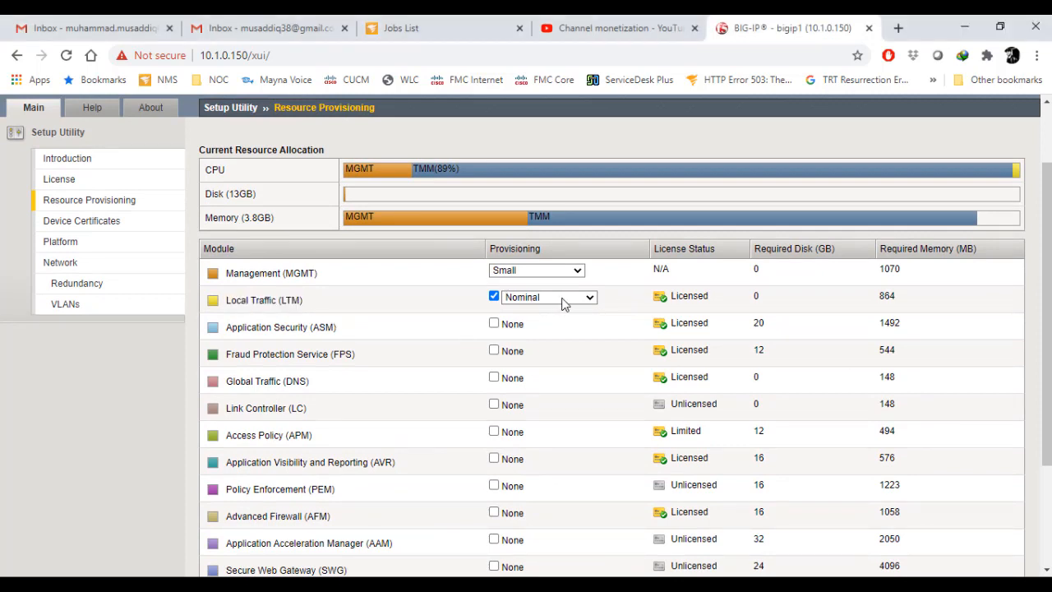
scroll(down, 3)
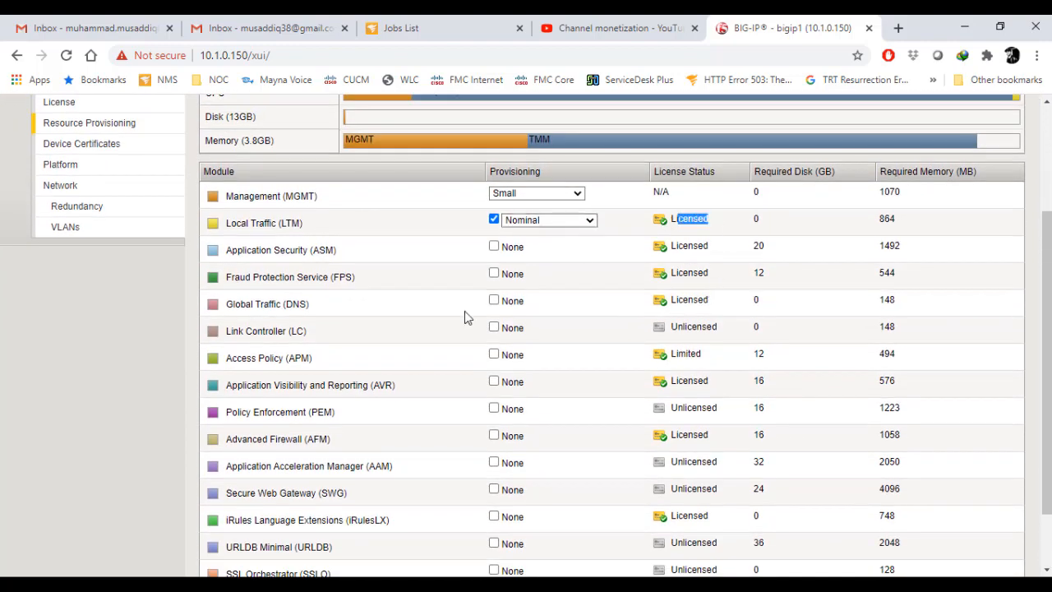
scroll(down, 3)
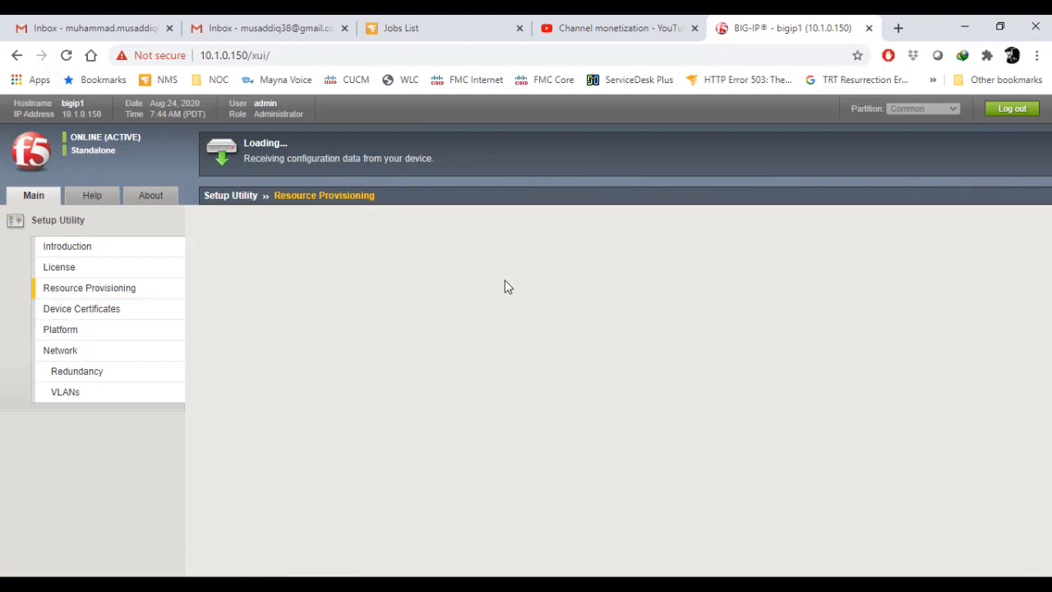
Step: Pass the Device Certificates page, checking the certificate subject, and reach the Network step
click(81, 308)
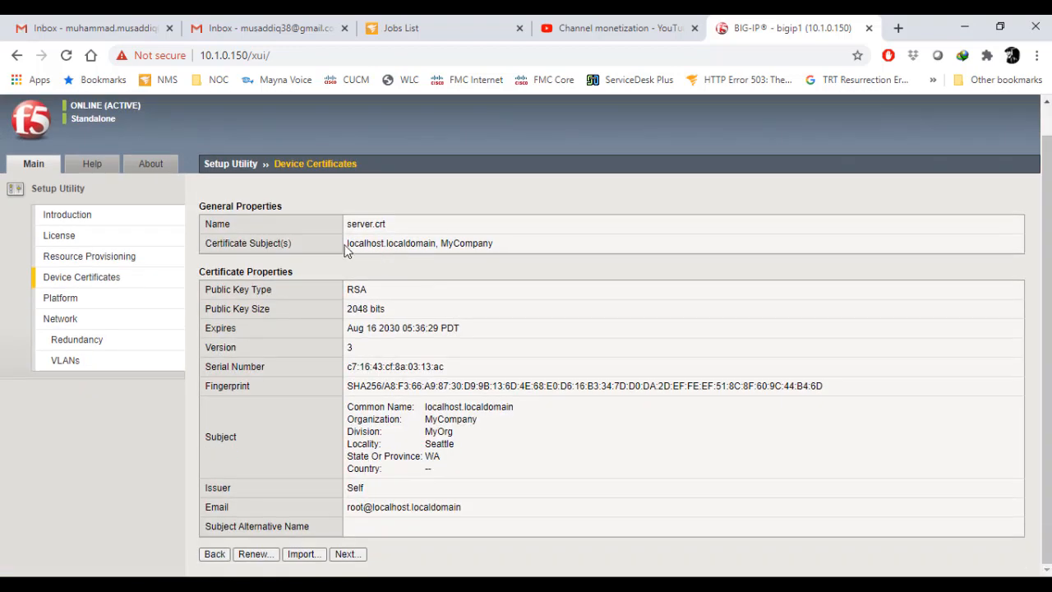
double_click(391, 242)
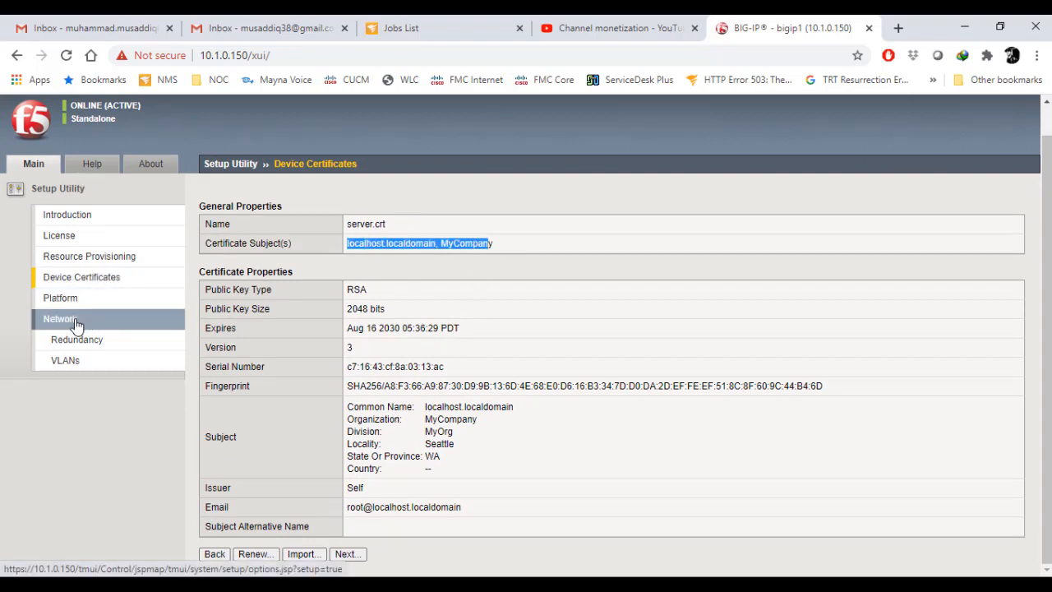
click(59, 319)
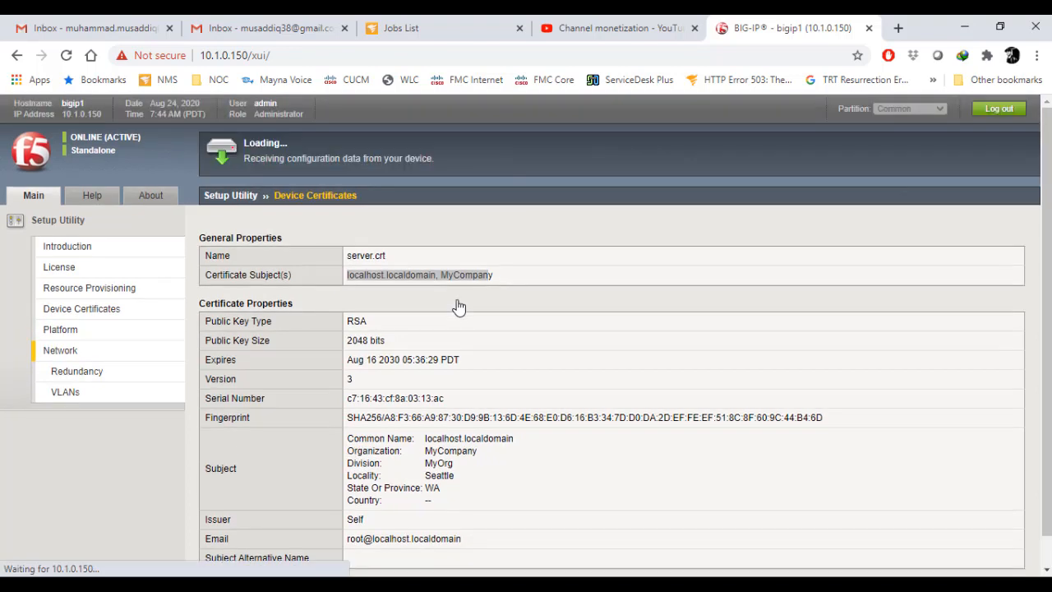
click(60, 350)
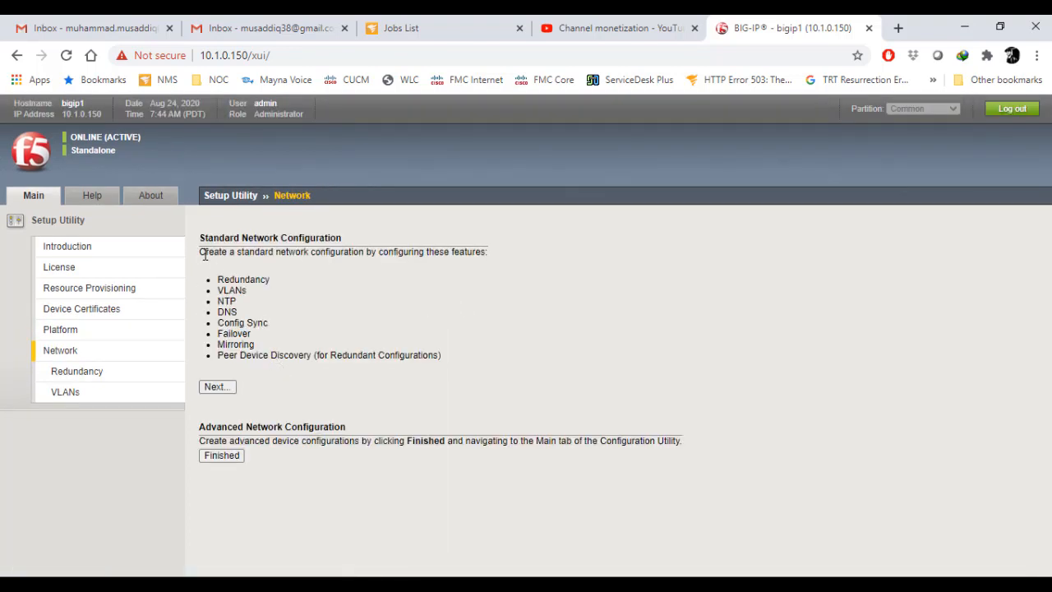
drag(199, 252, 451, 252)
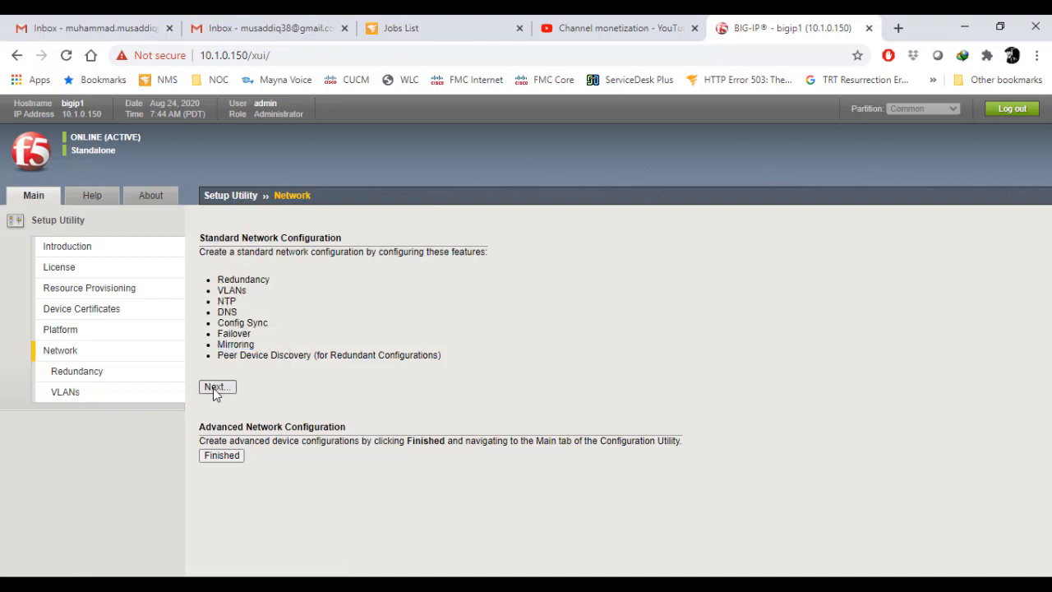
Step: Untick config sync and failover options on Redundancy, keeping Network failover, and continue to VLANs
click(217, 388)
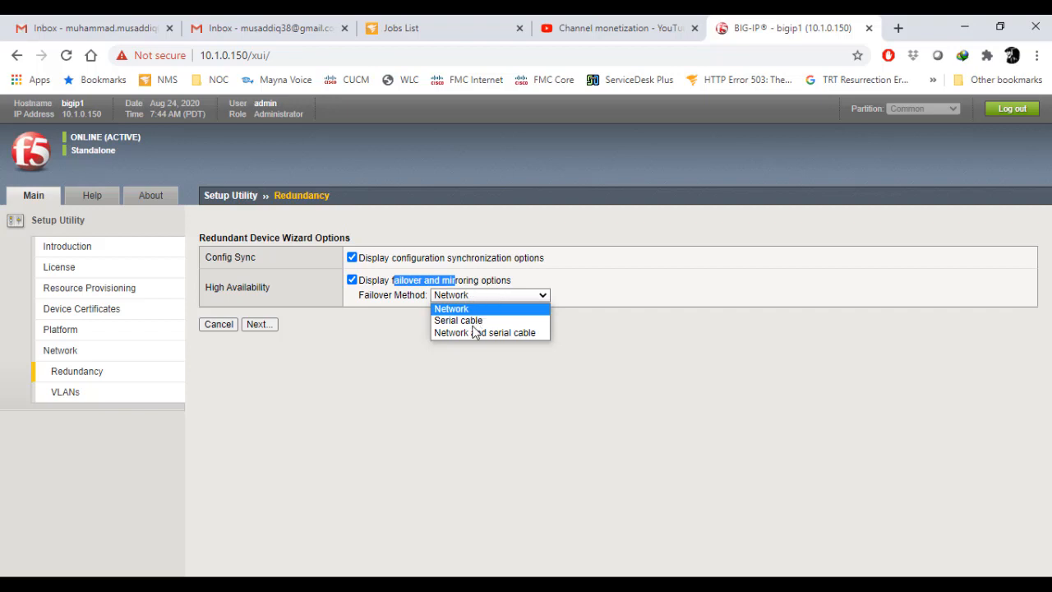
click(451, 308)
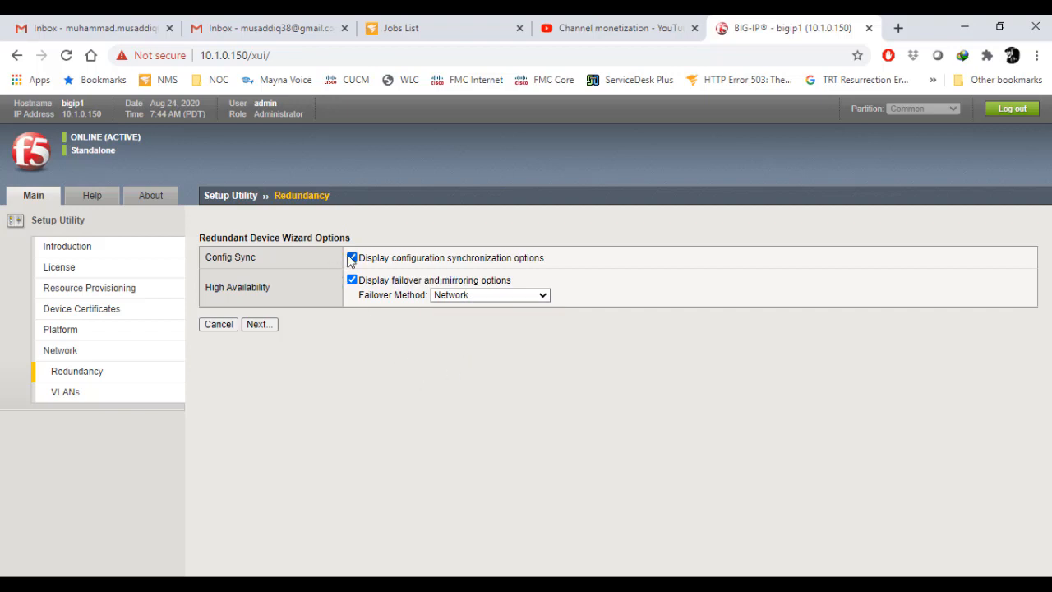
click(352, 258)
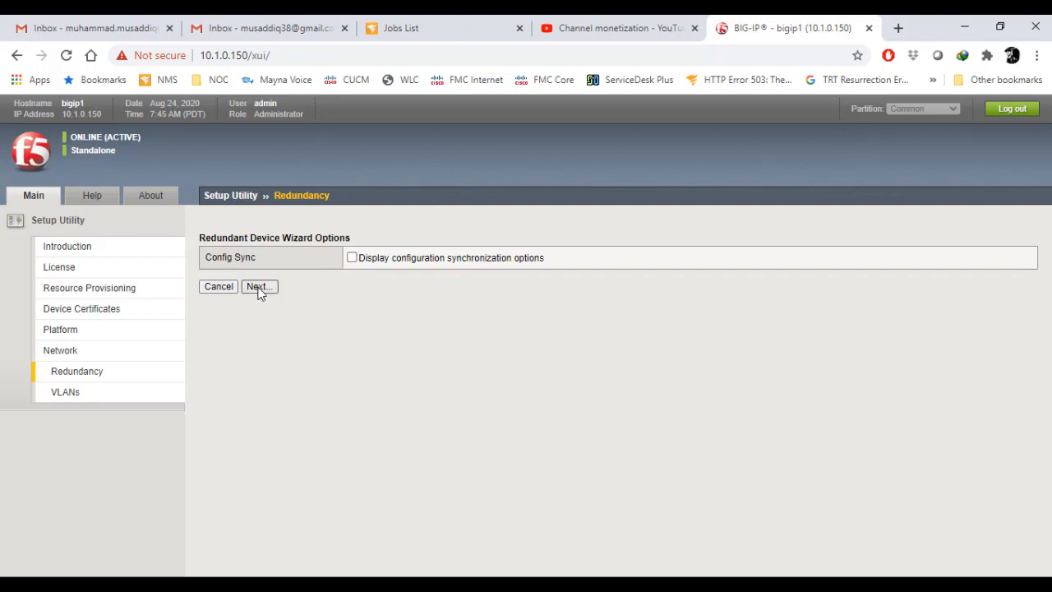
click(259, 286)
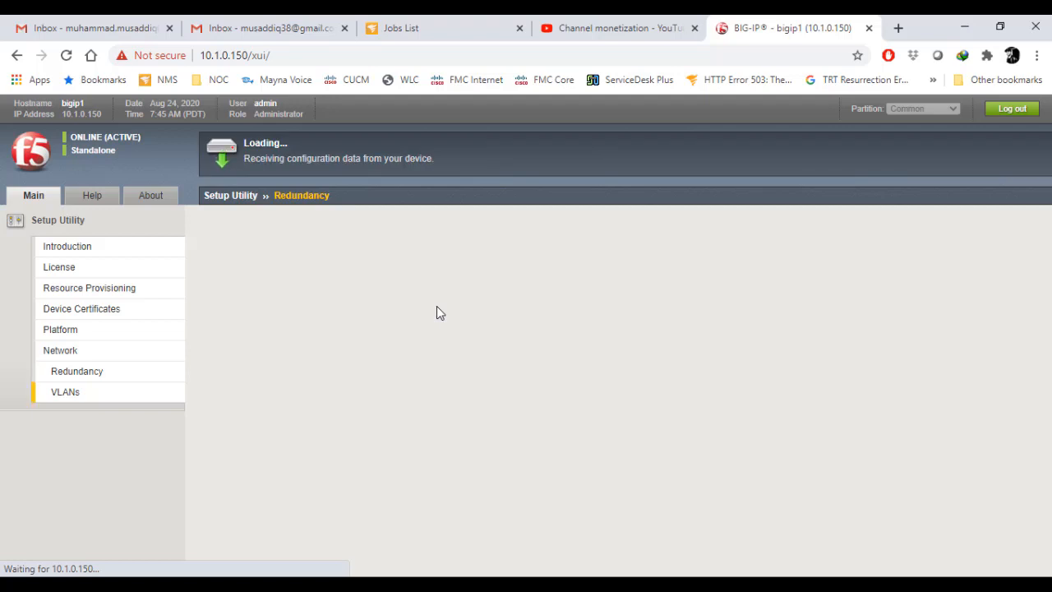
click(65, 391)
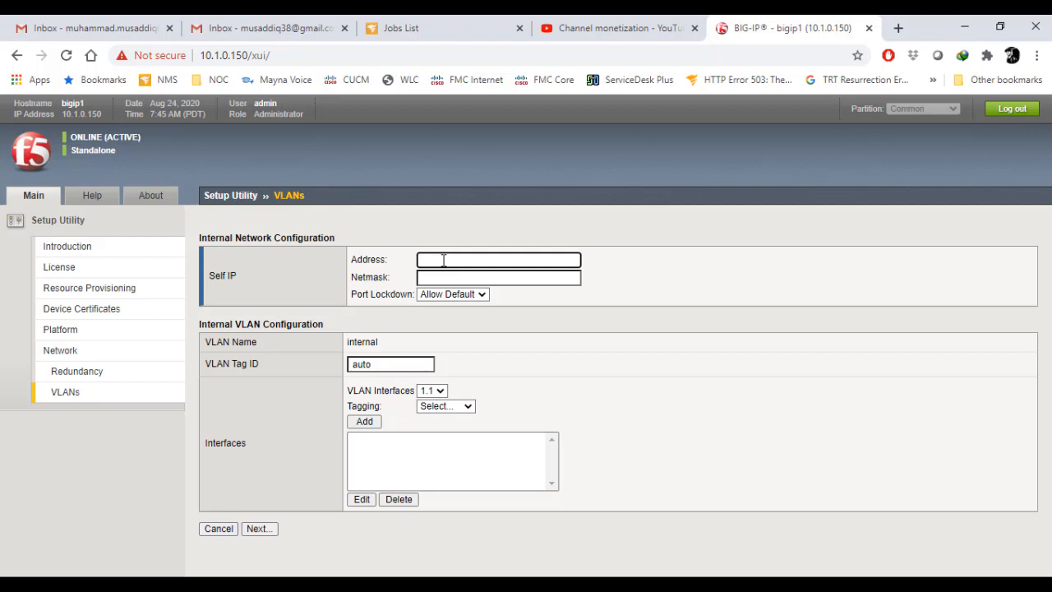
Step: Enter internal self IP 10.2.0.150, netmask 255.255.255.0, with Allow Default port lockdown
text(10.2.0.150)
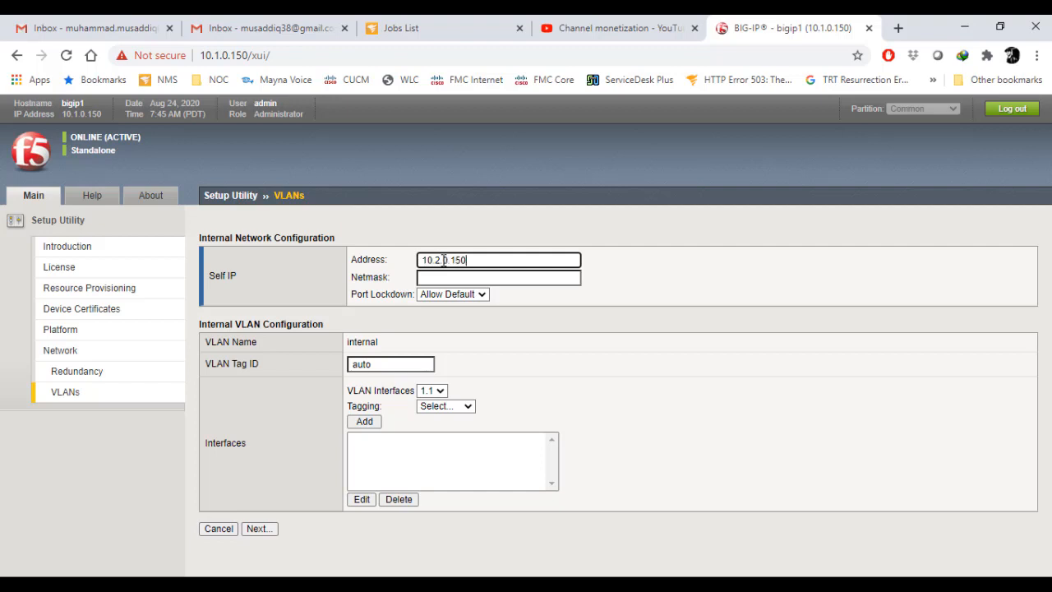
click(498, 277)
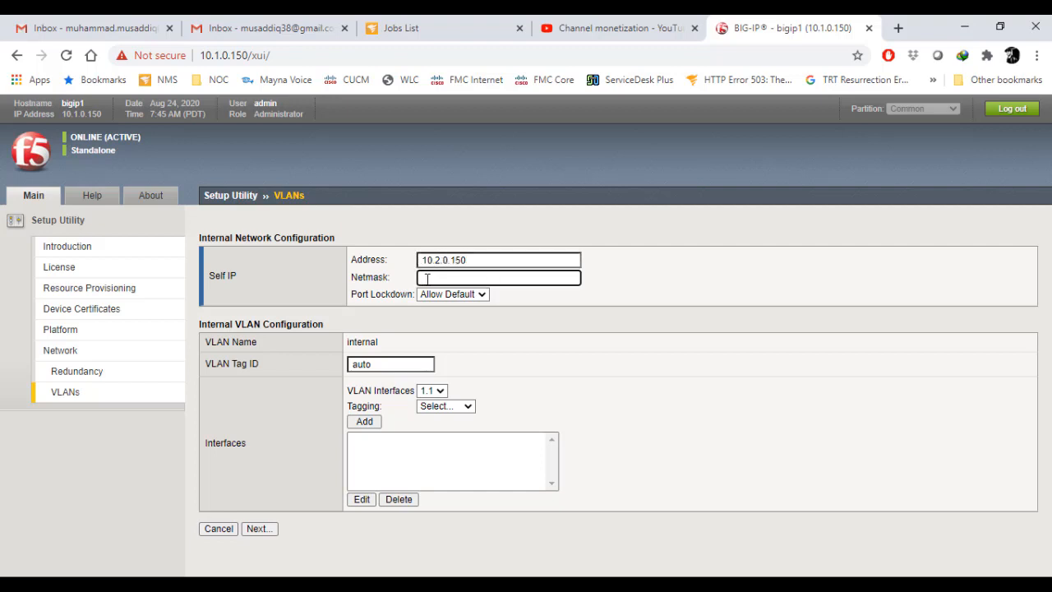
text(255.255.255.)
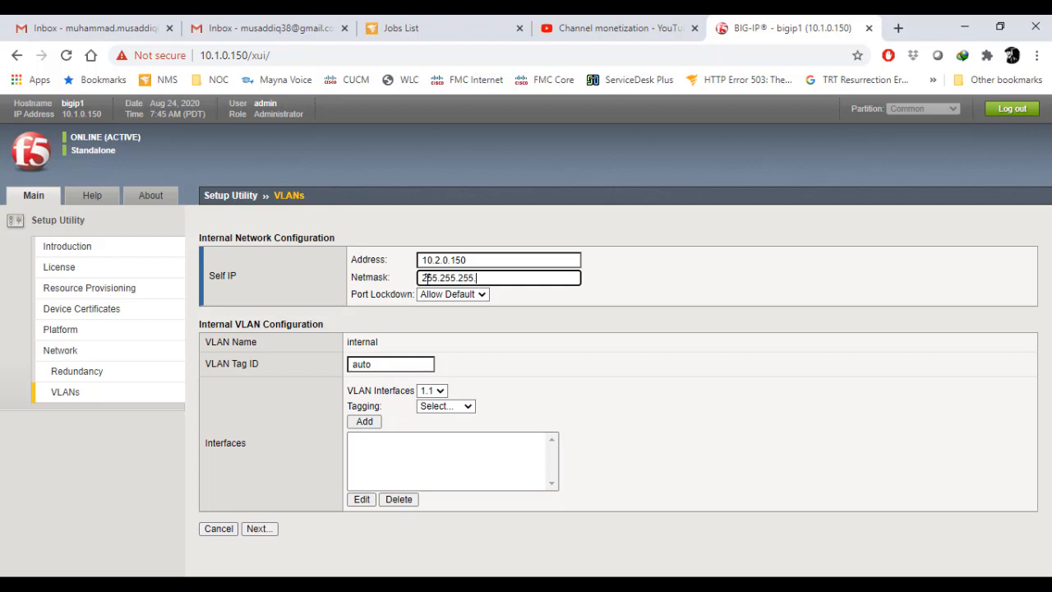
click(451, 294)
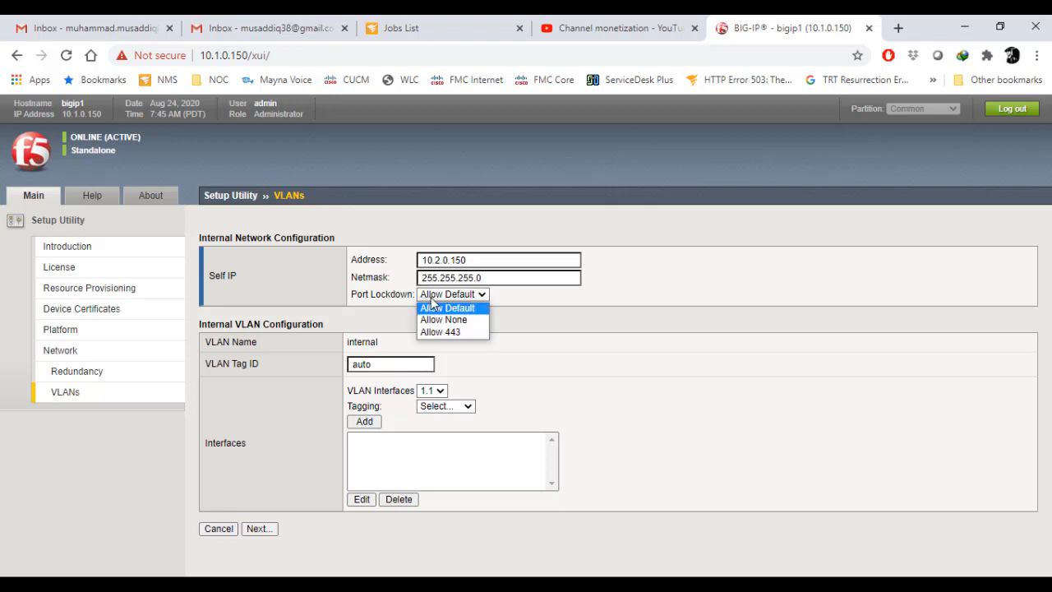
mouse_move(448, 316)
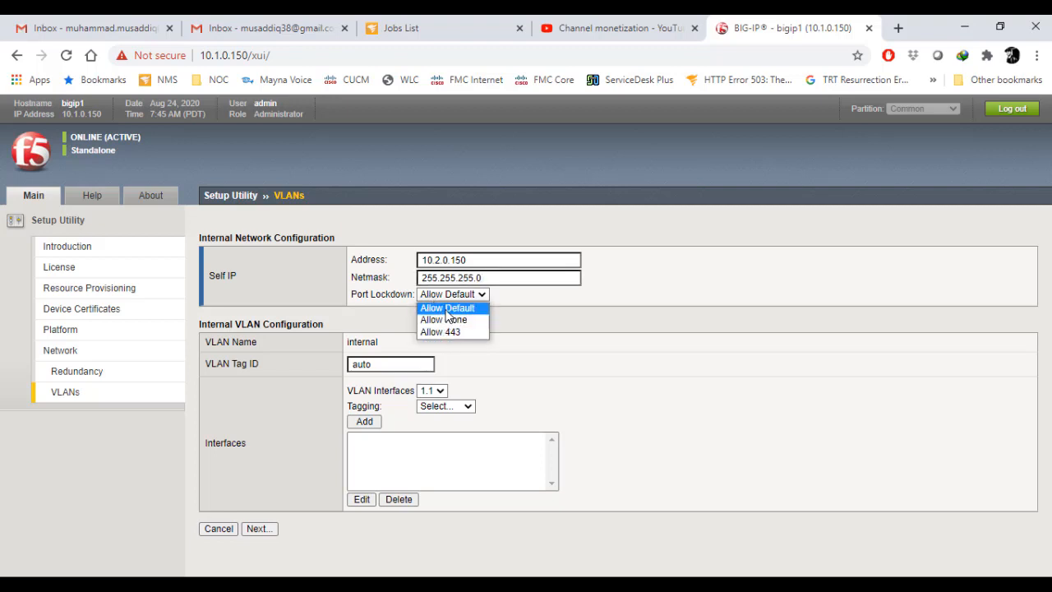
click(447, 308)
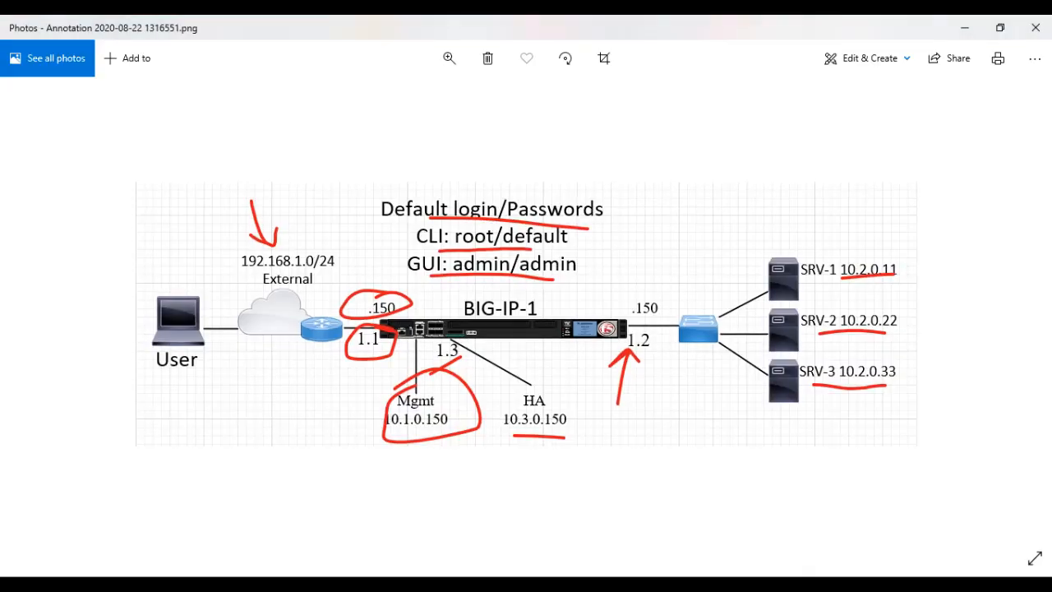
mouse_move(648, 355)
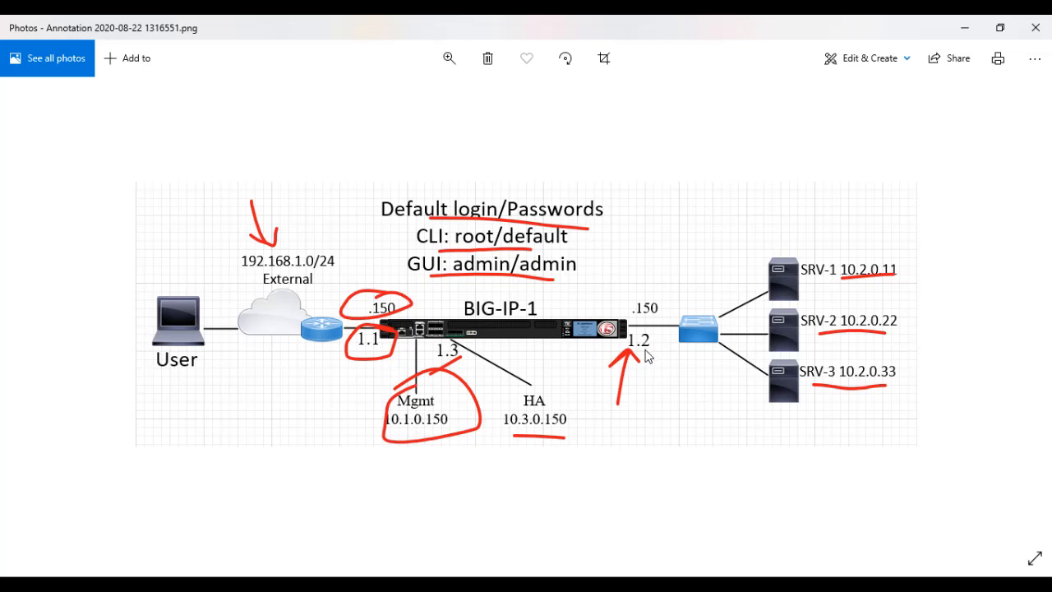
mouse_move(649, 337)
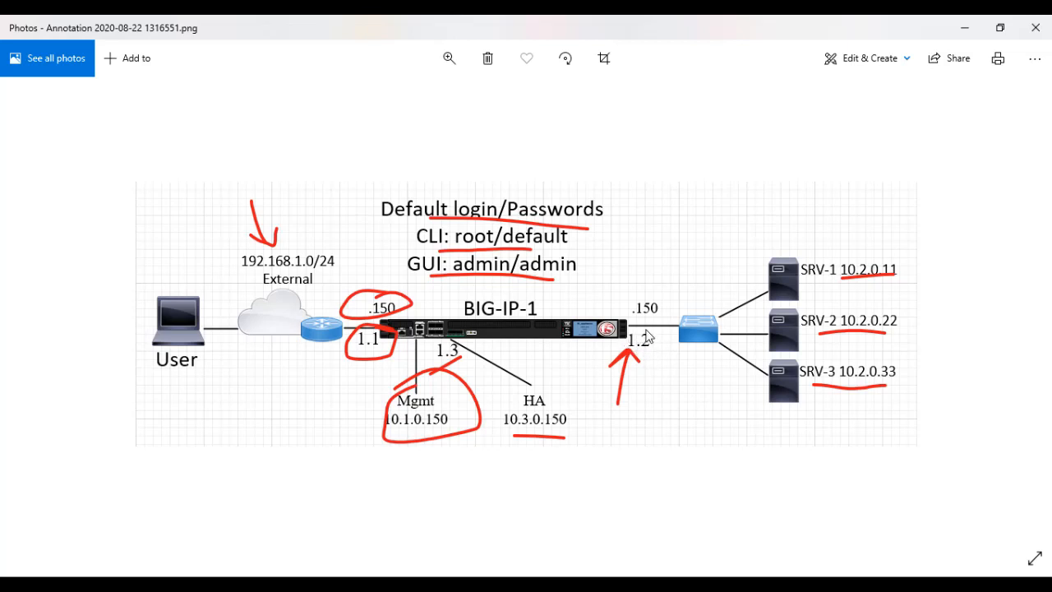
mouse_move(915, 22)
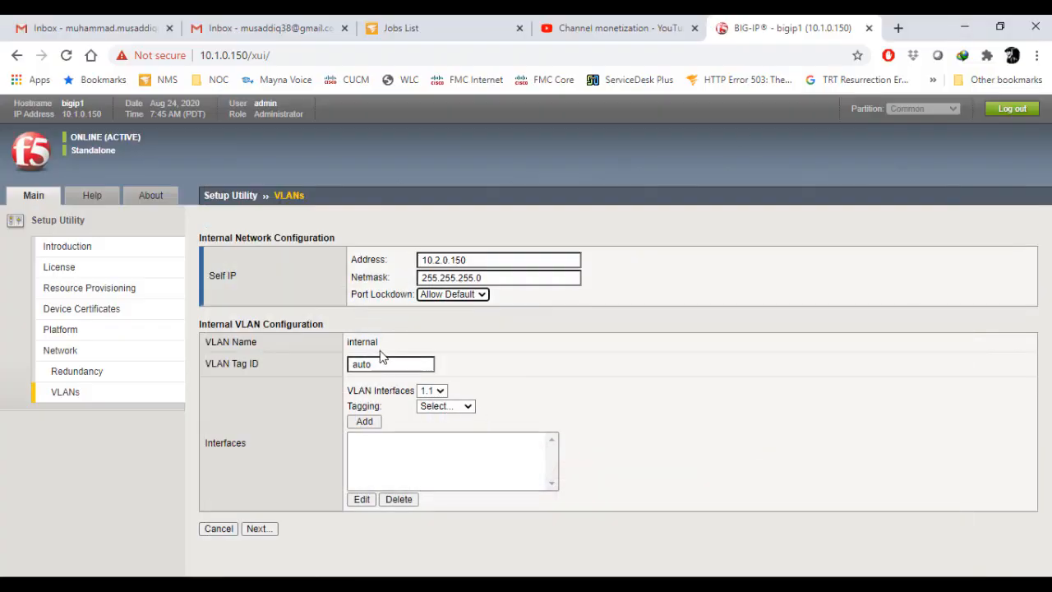
Step: Attach interface 1.2 as Untagged to the internal VLAN and submit the internal network
click(445, 406)
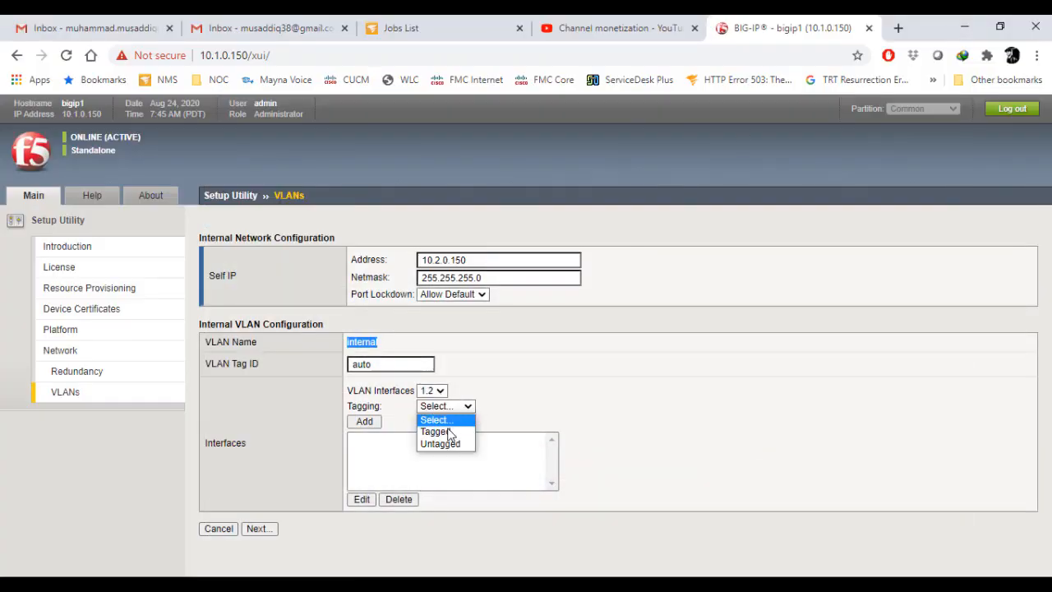
click(440, 443)
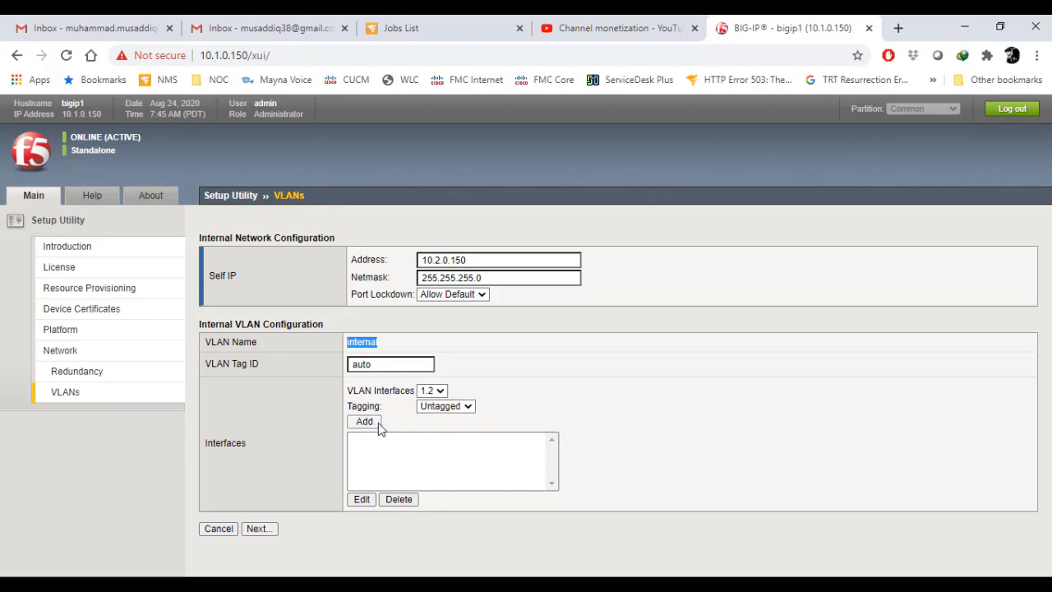
click(363, 421)
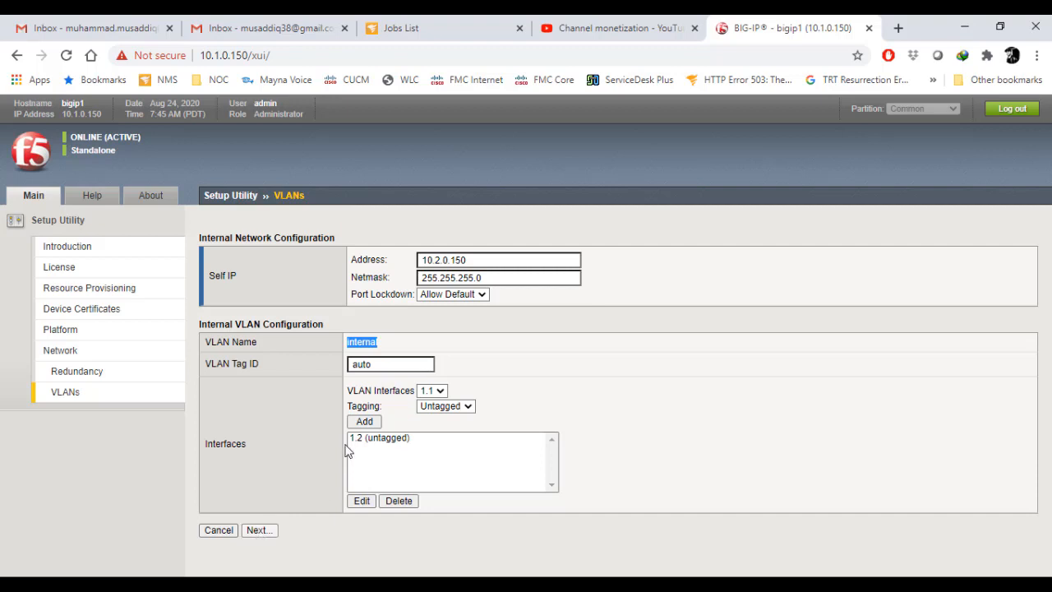
mouse_move(388, 368)
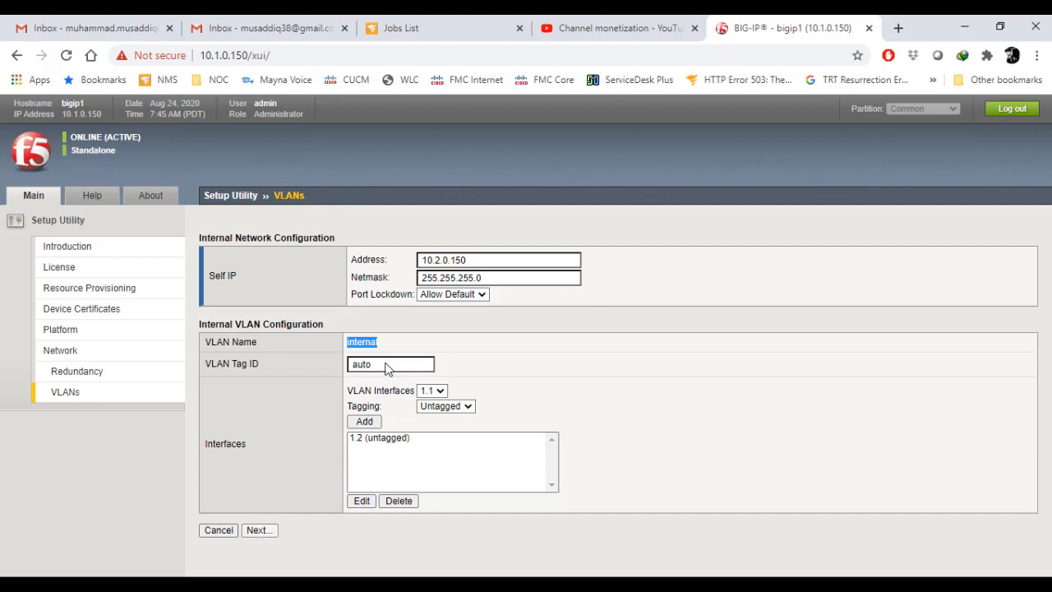
click(259, 529)
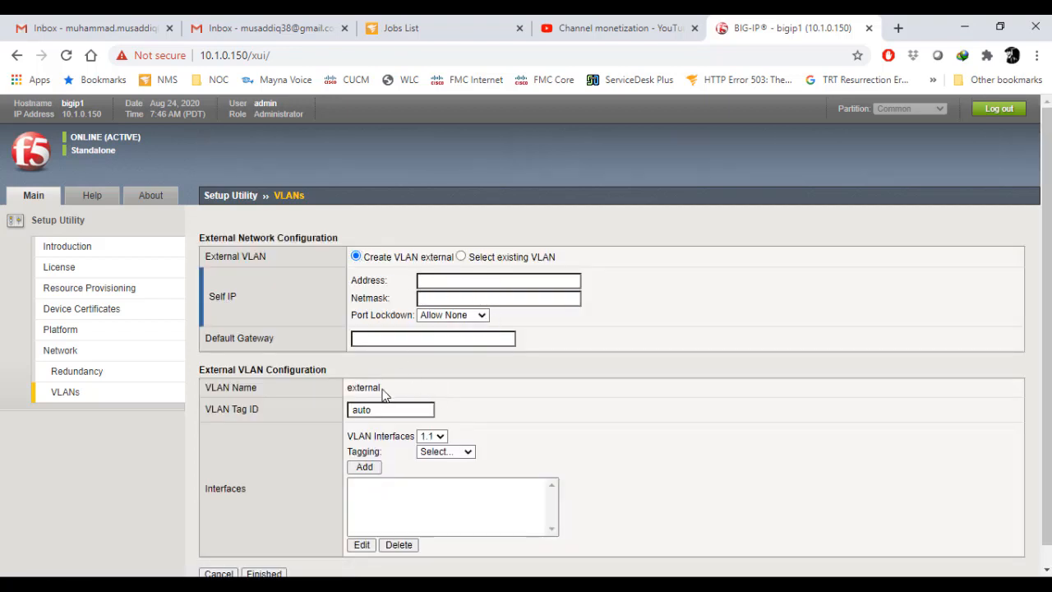
Step: Enter external self IP 192.168.1.150, netmask 255.255.255.0, with Allow 443 port lockdown
click(498, 281)
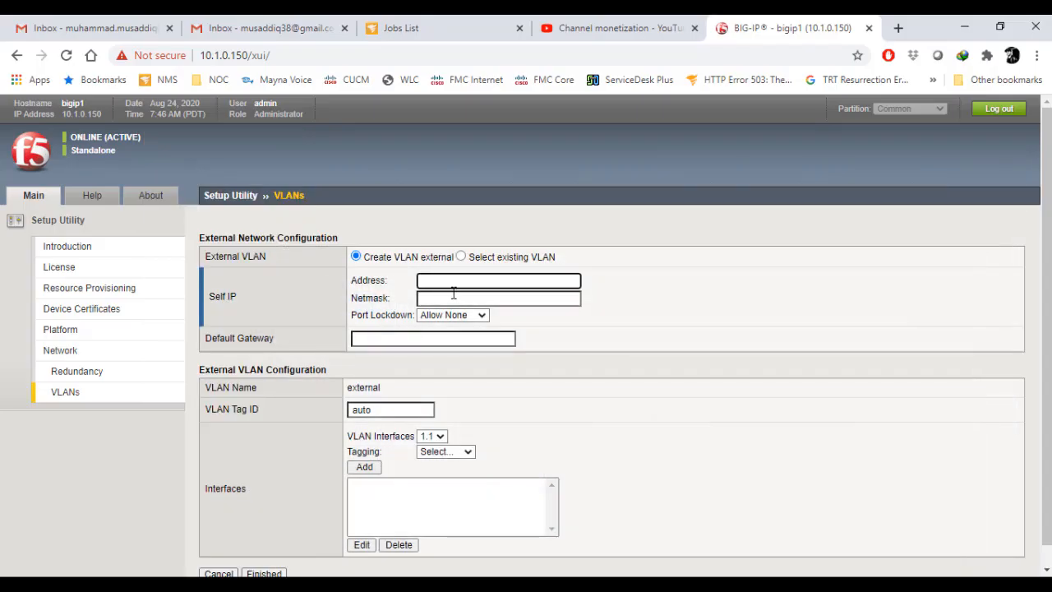
text(192.168.1.)
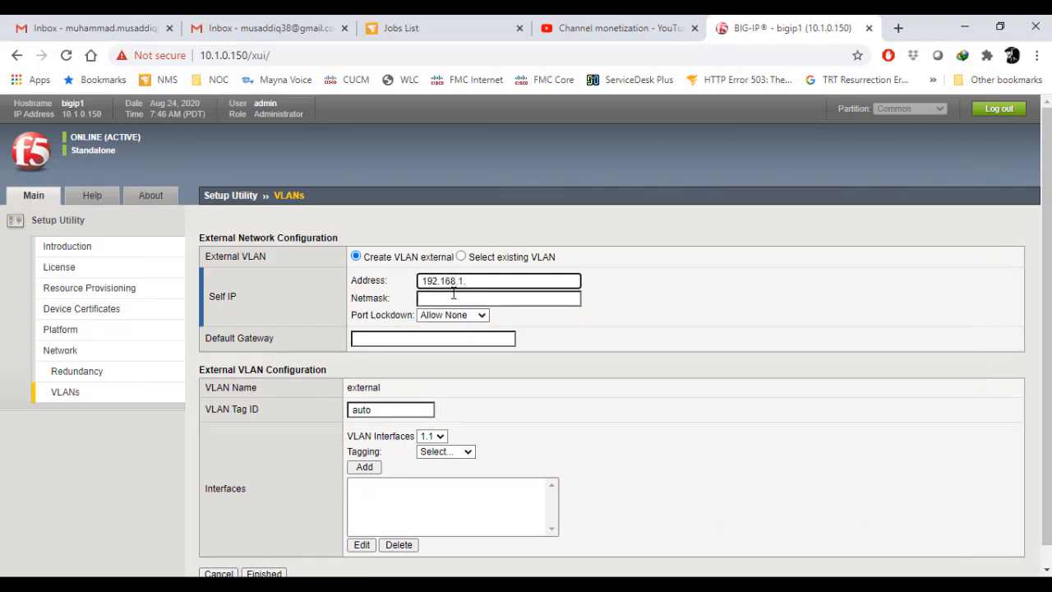
text(150)
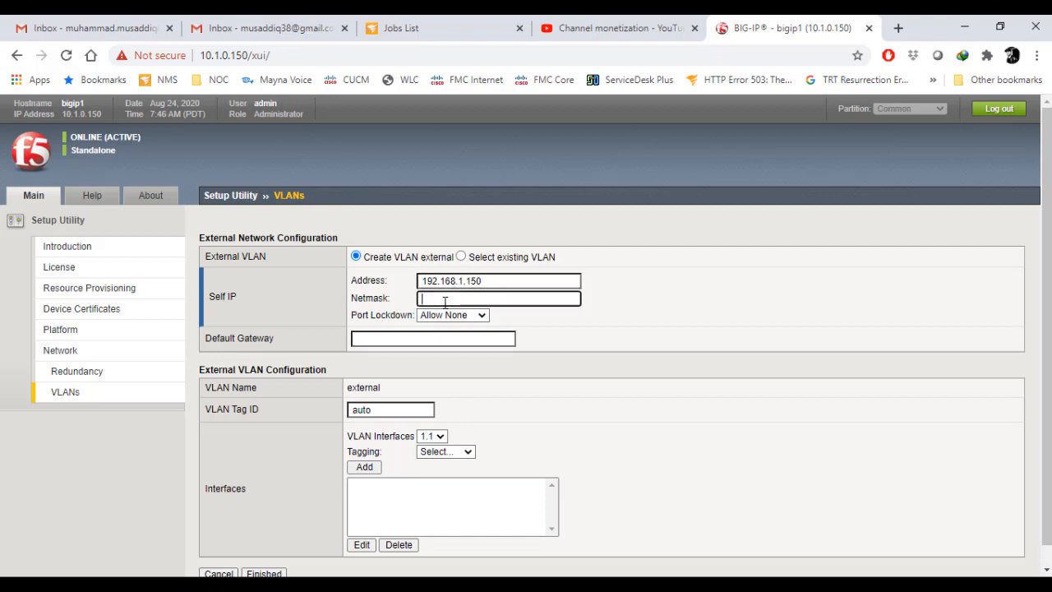
text(255.255.255.0)
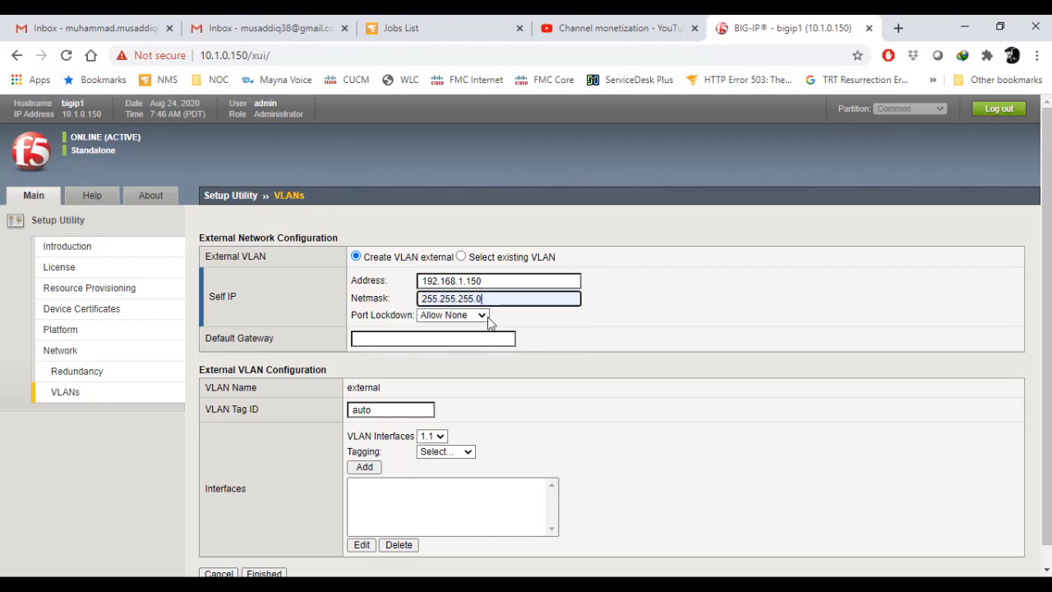
click(452, 315)
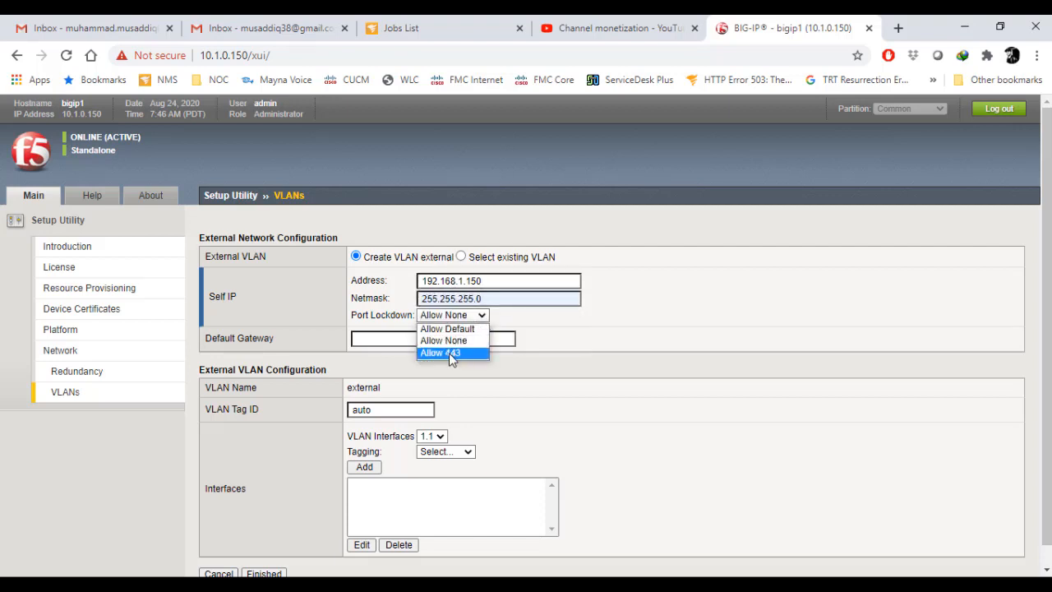
click(441, 352)
text(192.168.1.1)
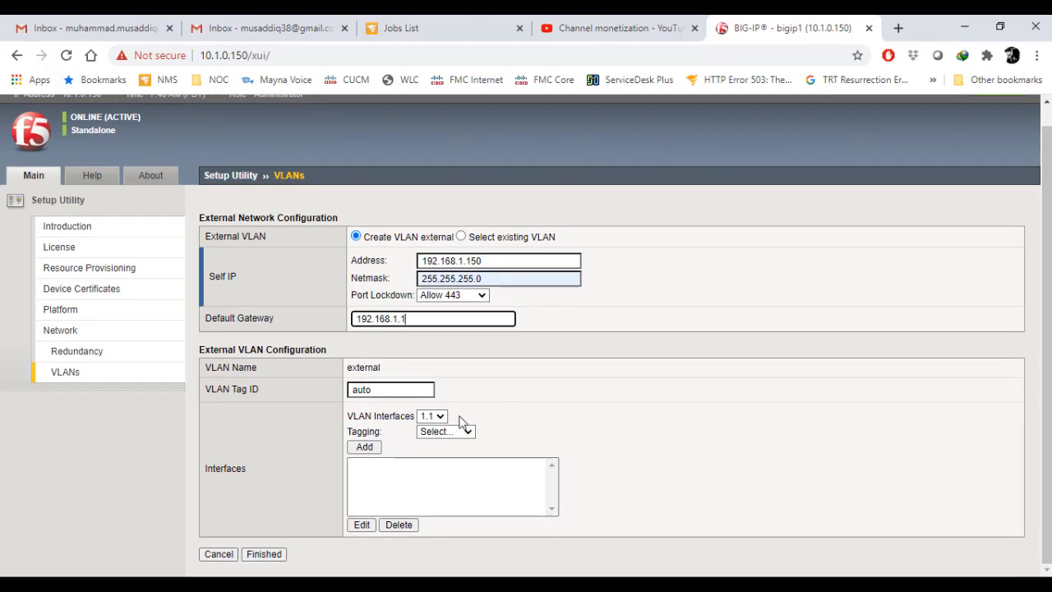
Step: Add interface 1.1 untagged to the external VLAN and click Finished to apply the setup
click(364, 446)
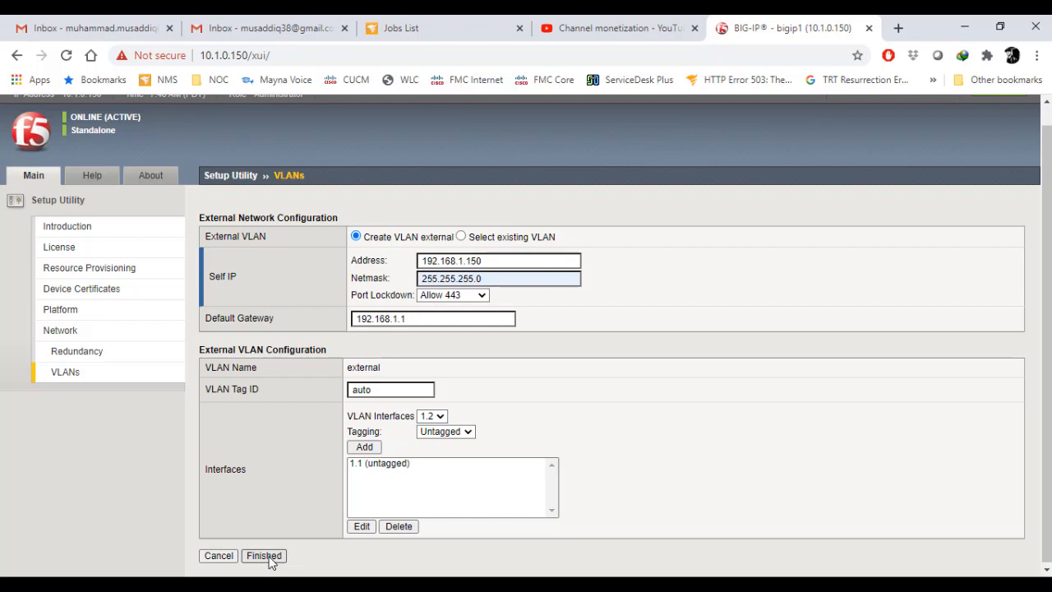
click(264, 555)
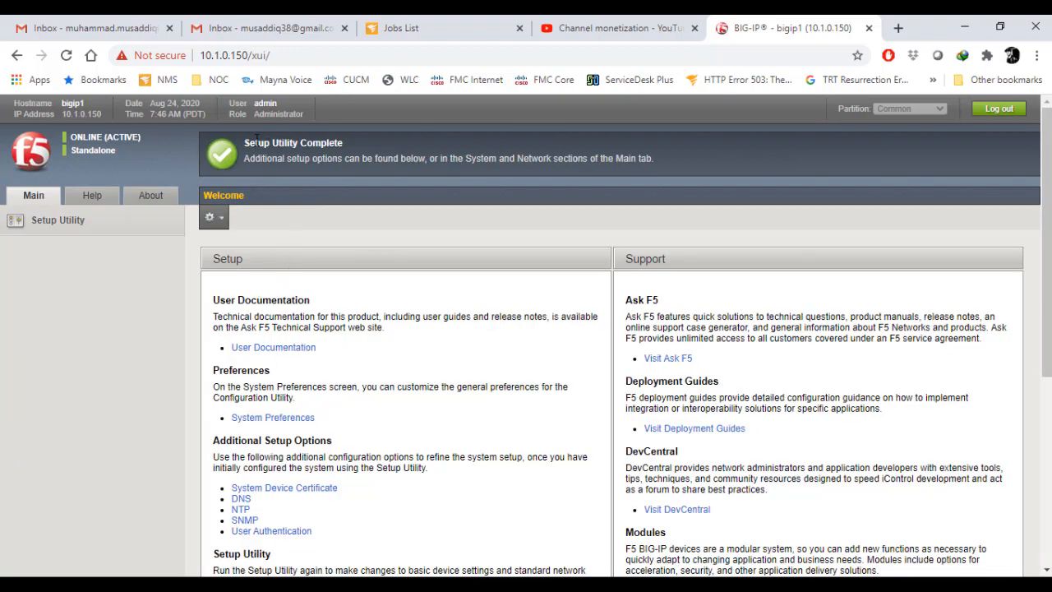
mouse_move(333, 344)
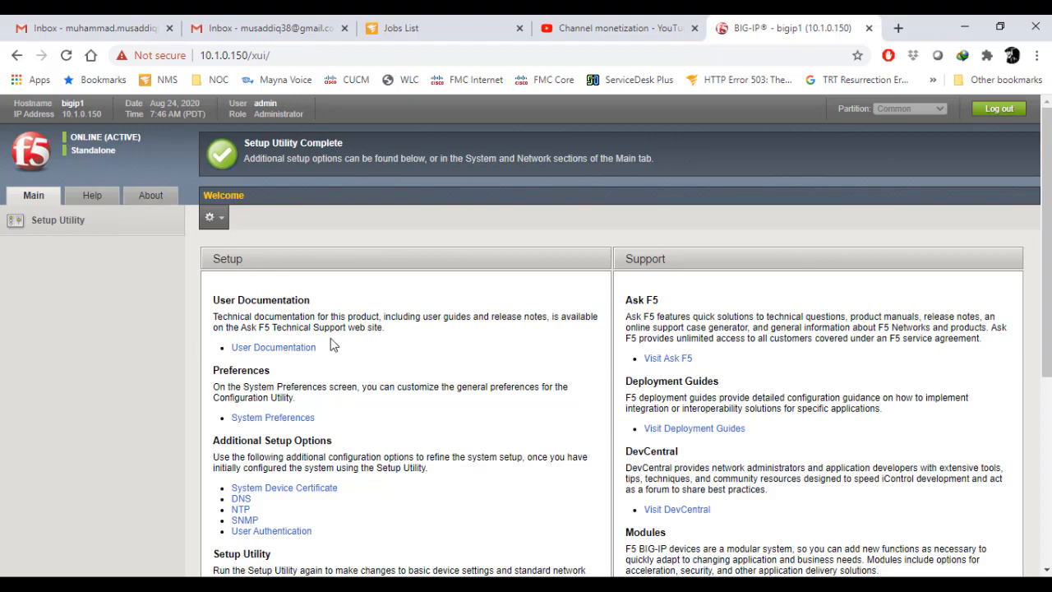
Step: Scroll through the Welcome page's Setup, Support, Plug-ins and Downloads sections
scroll(down, 3)
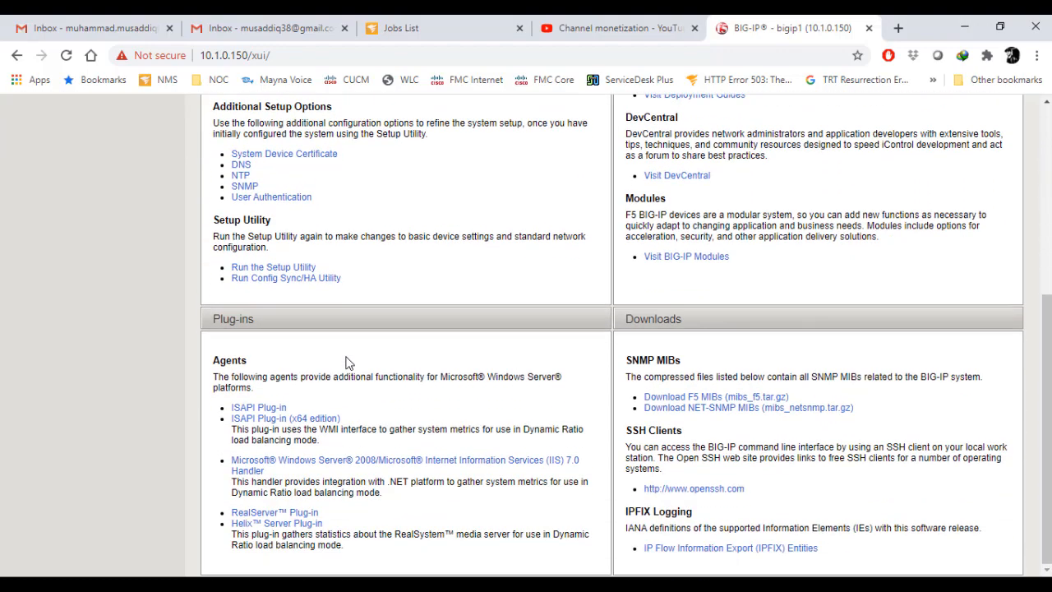
mouse_move(294, 280)
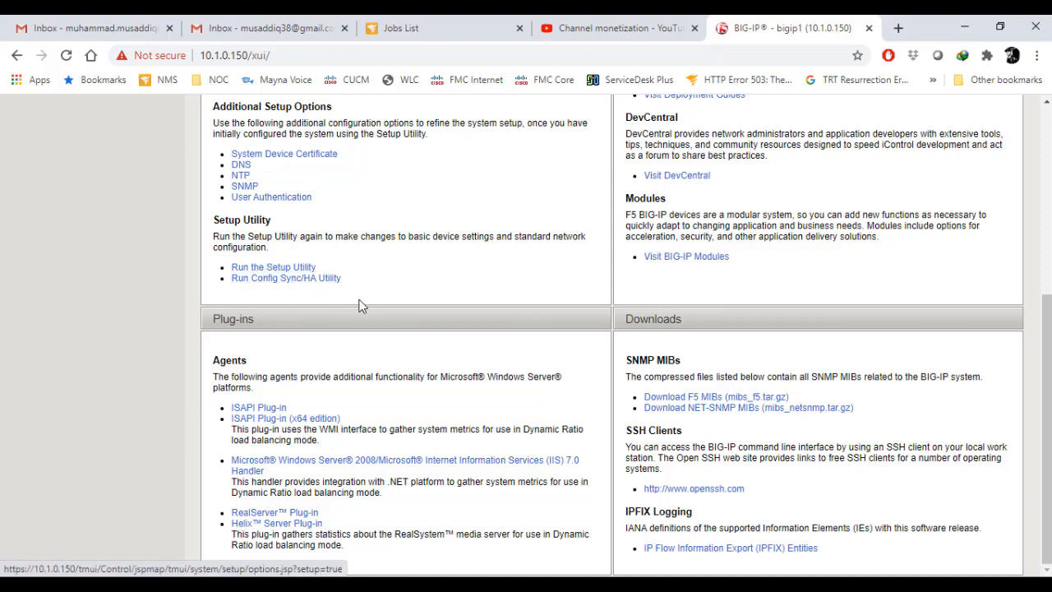
scroll(up, 3)
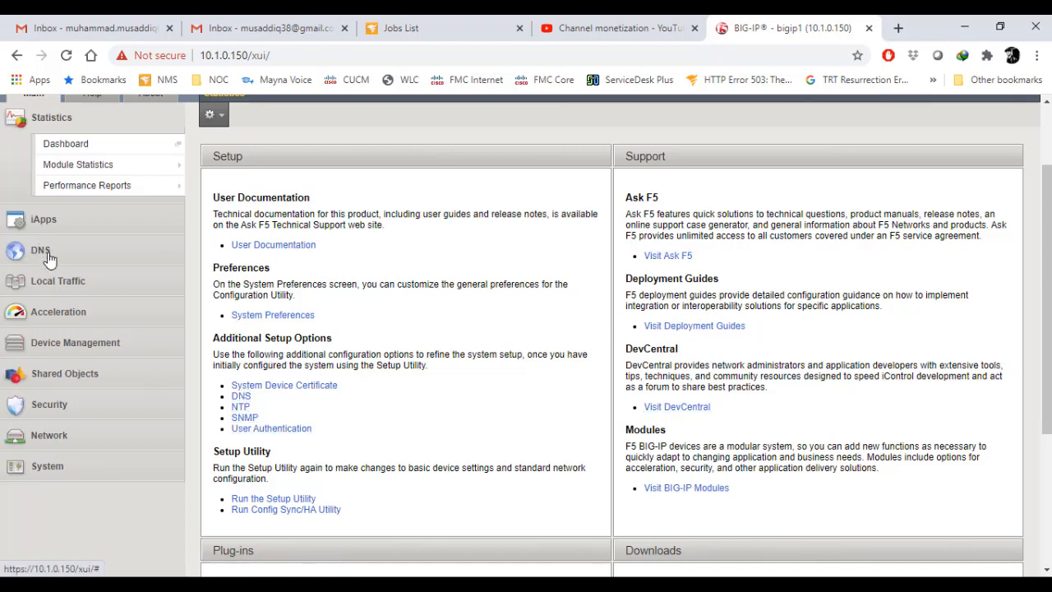
mouse_move(44, 429)
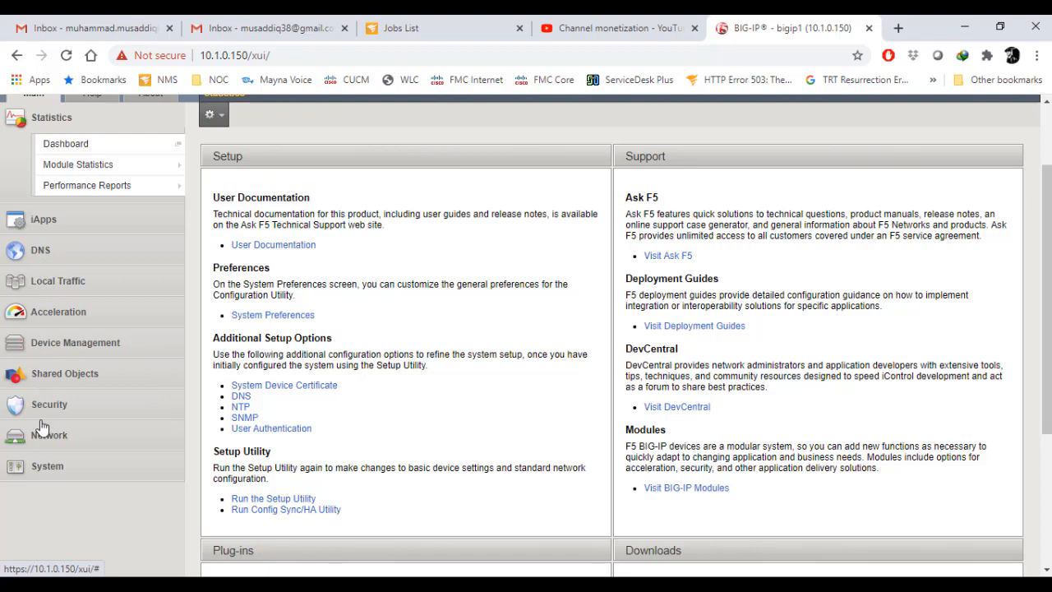
scroll(down, 3)
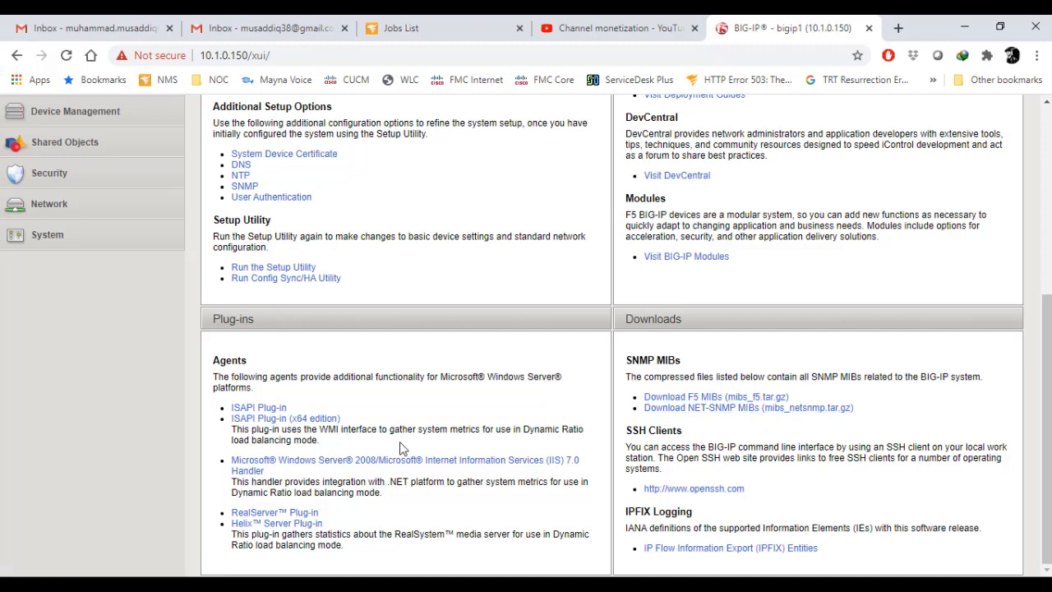
mouse_move(119, 454)
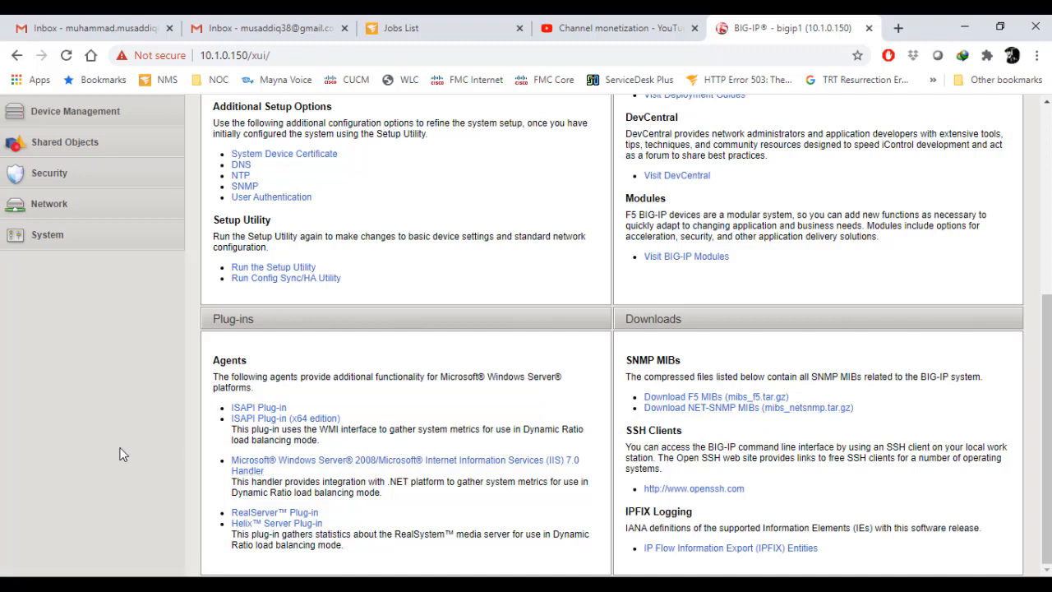